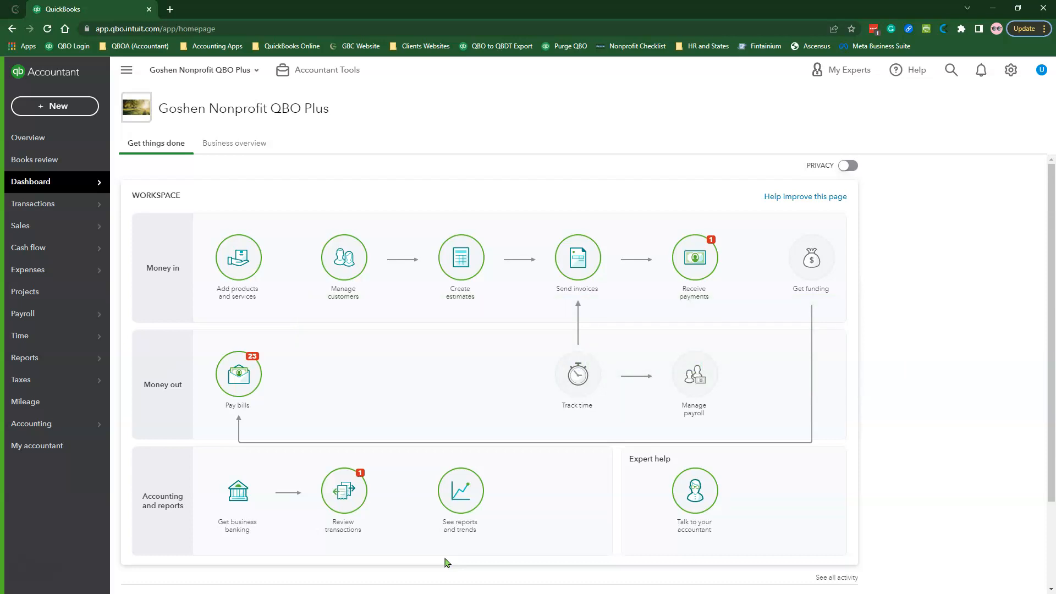
mouse_move(393, 521)
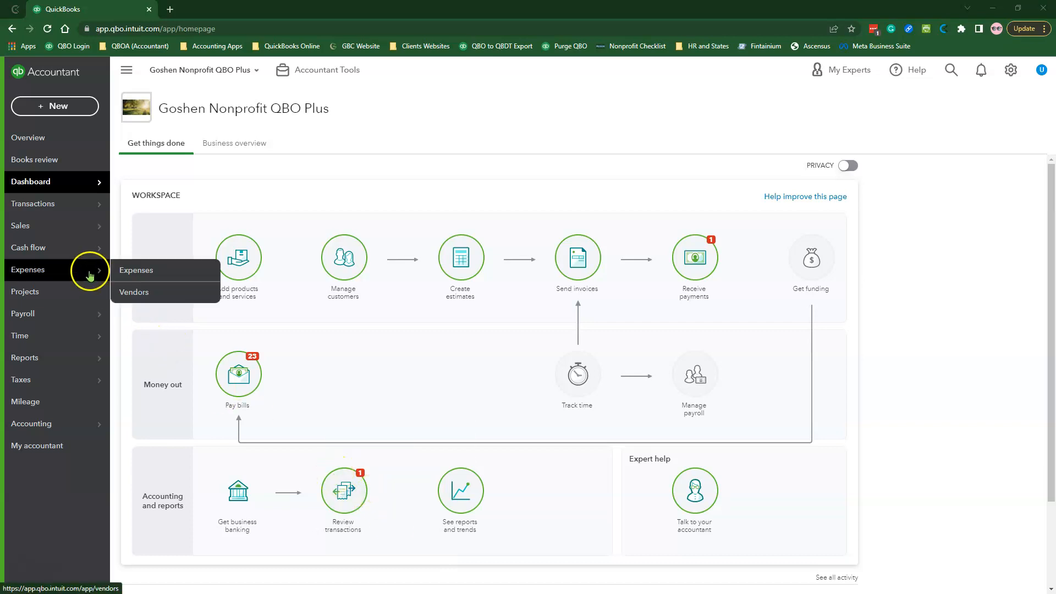
Step: Go to the Vendors list under Expenses from the dashboard
left_click(135, 291)
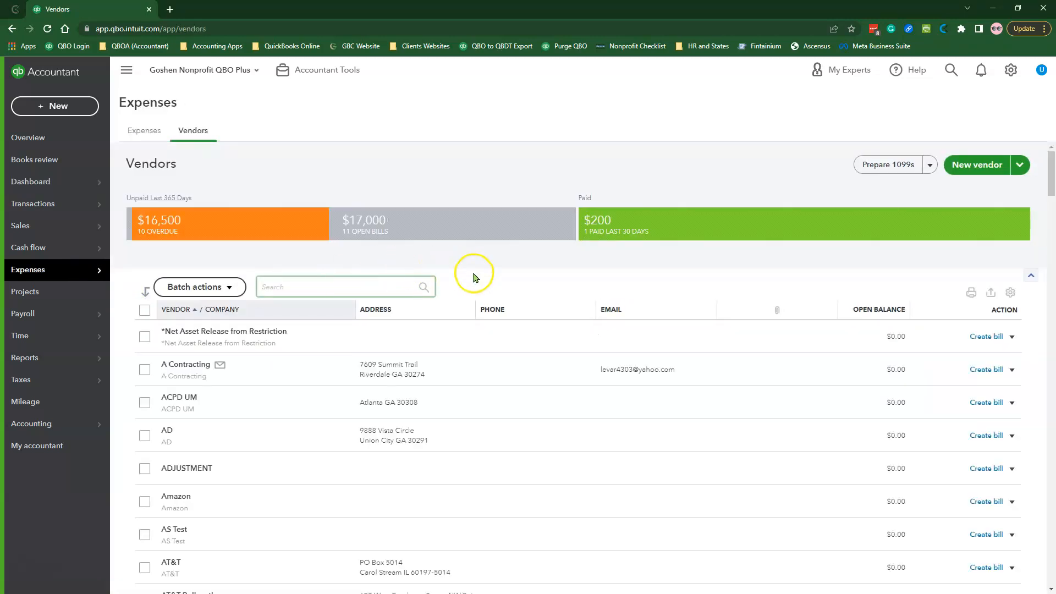
mouse_move(610, 340)
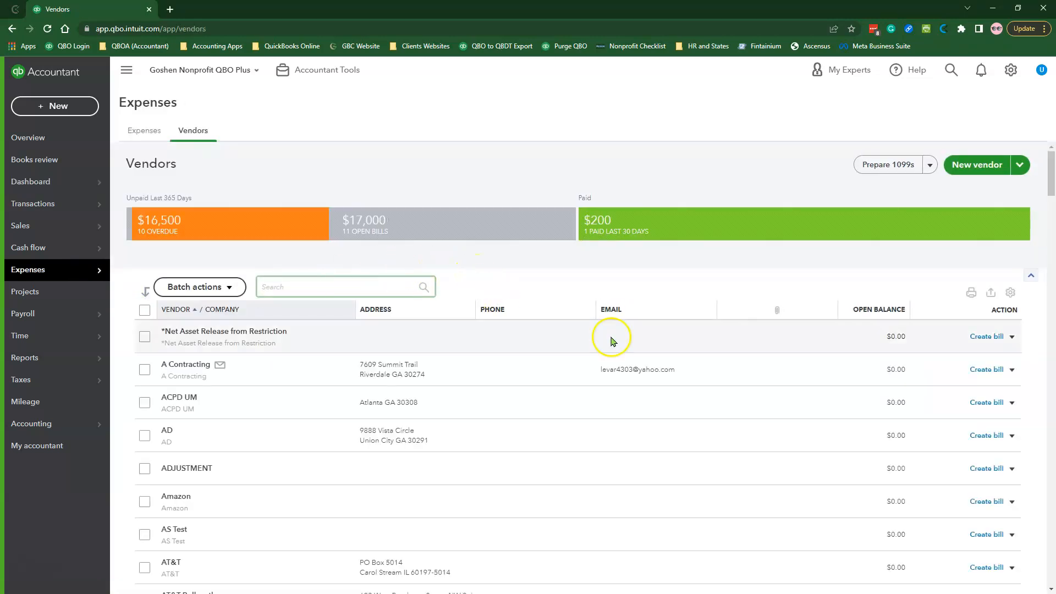
mouse_move(689, 425)
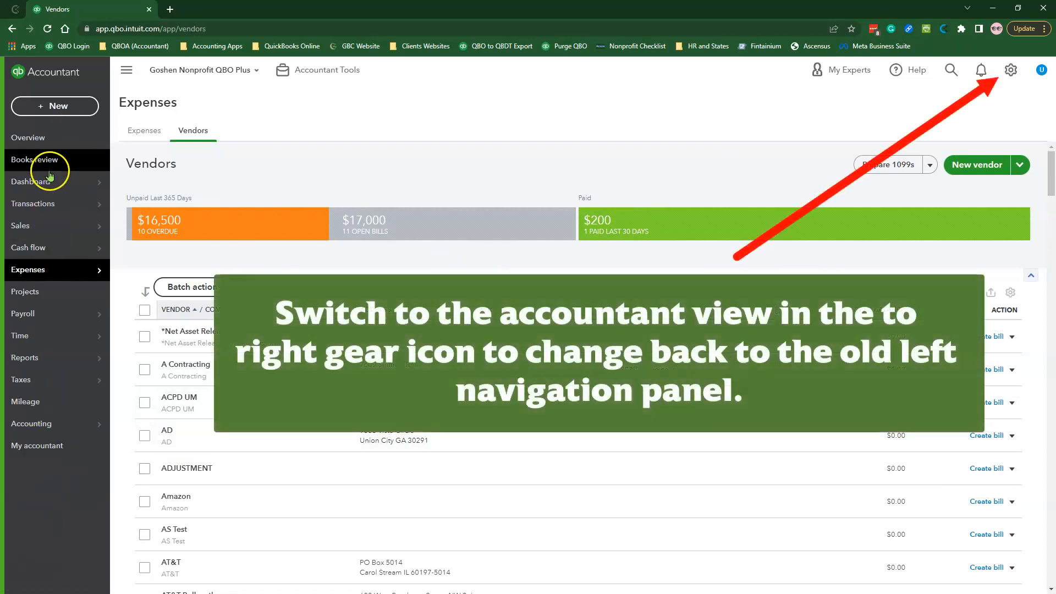
mouse_move(94, 482)
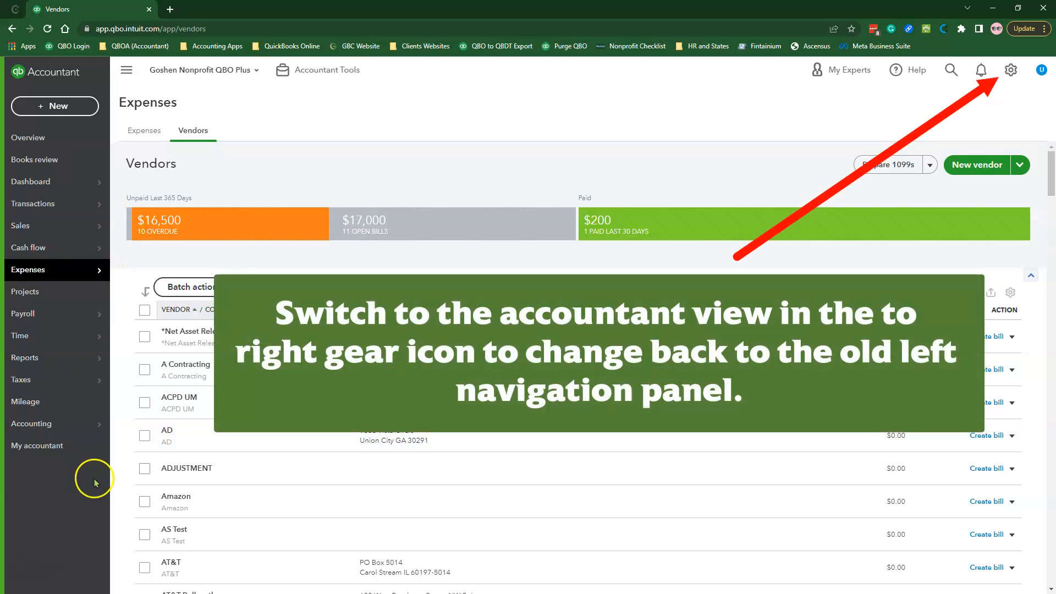
mouse_move(127, 480)
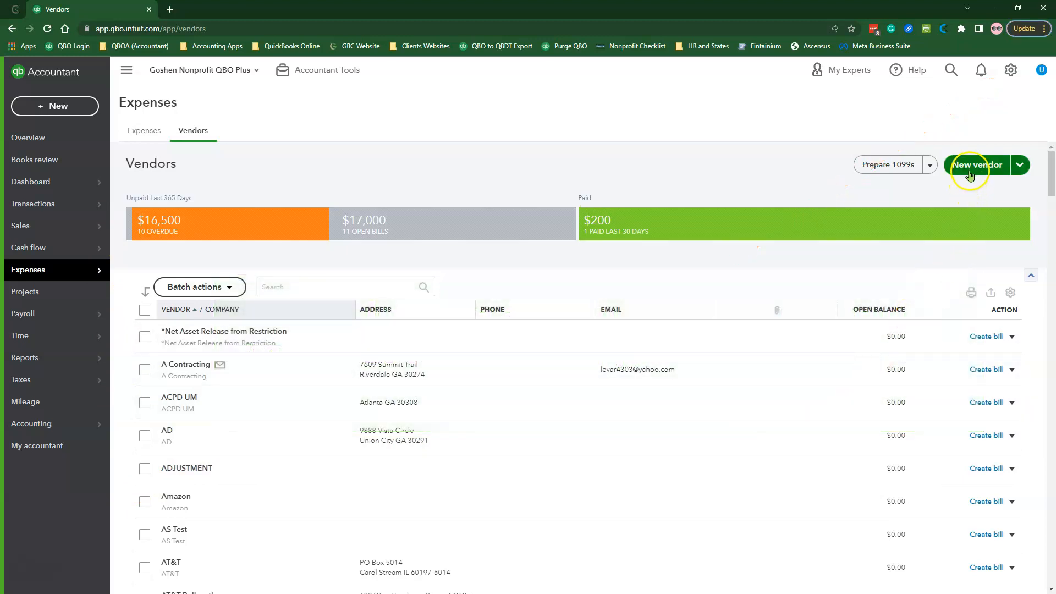
Step: Start a new vendor with company name ACCOUNT STATEMENTS, filling the display and check names
left_click(977, 163)
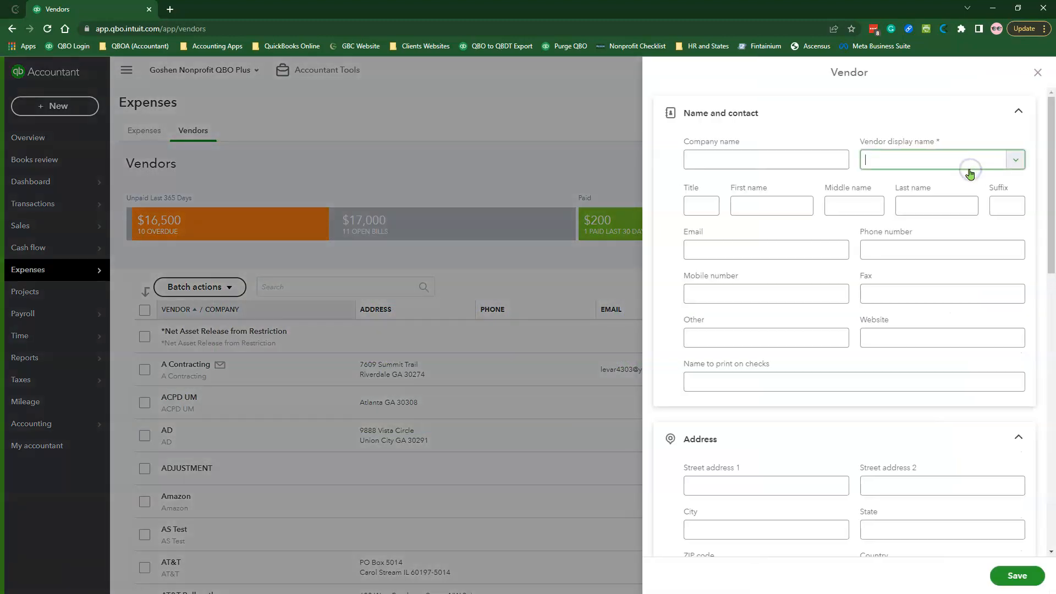
left_click(766, 160)
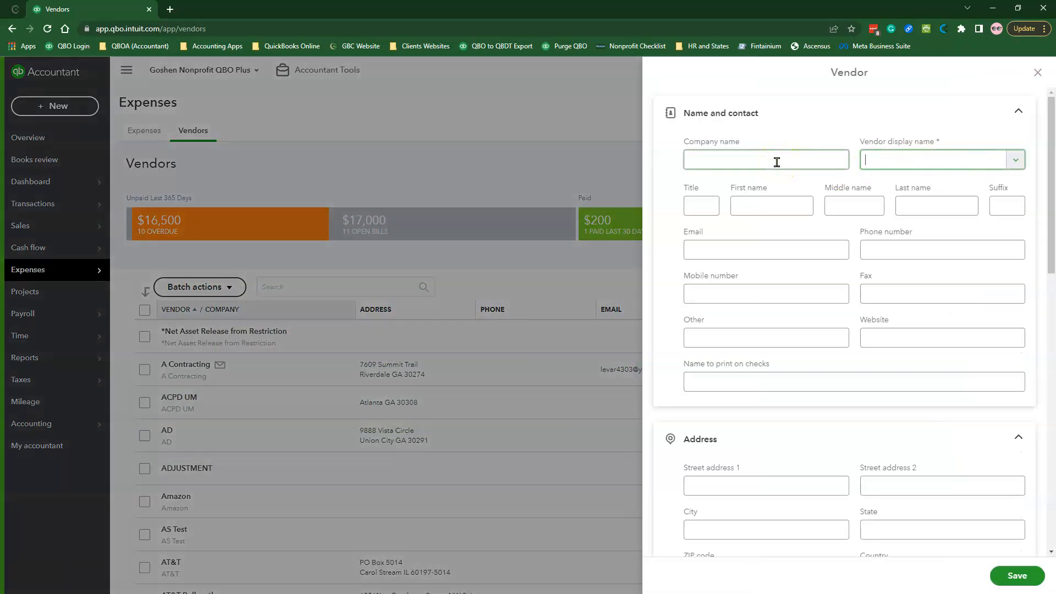
type("A")
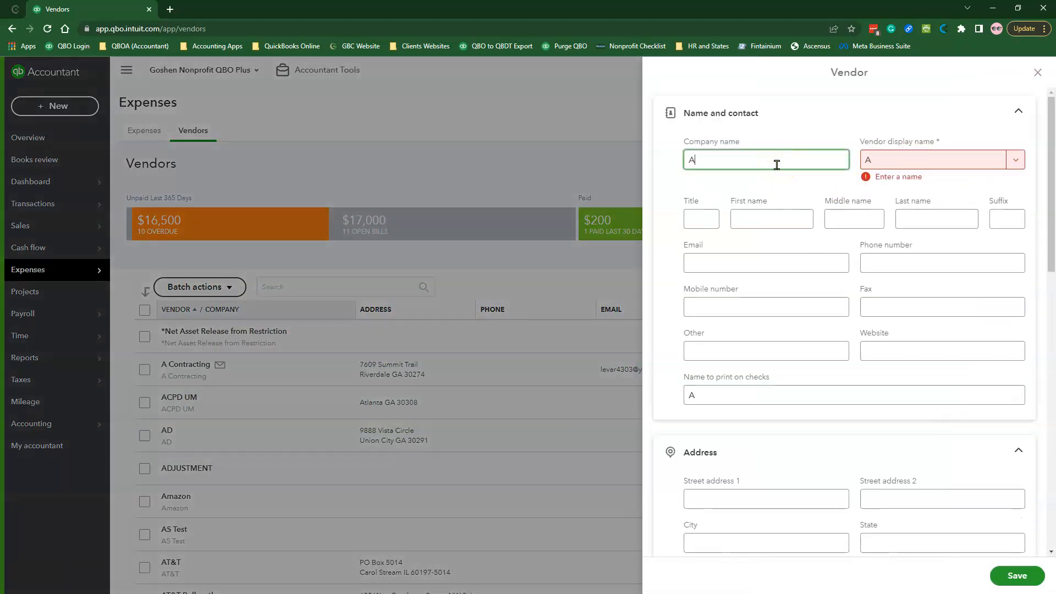
type("CCOUNT STATEMENTS")
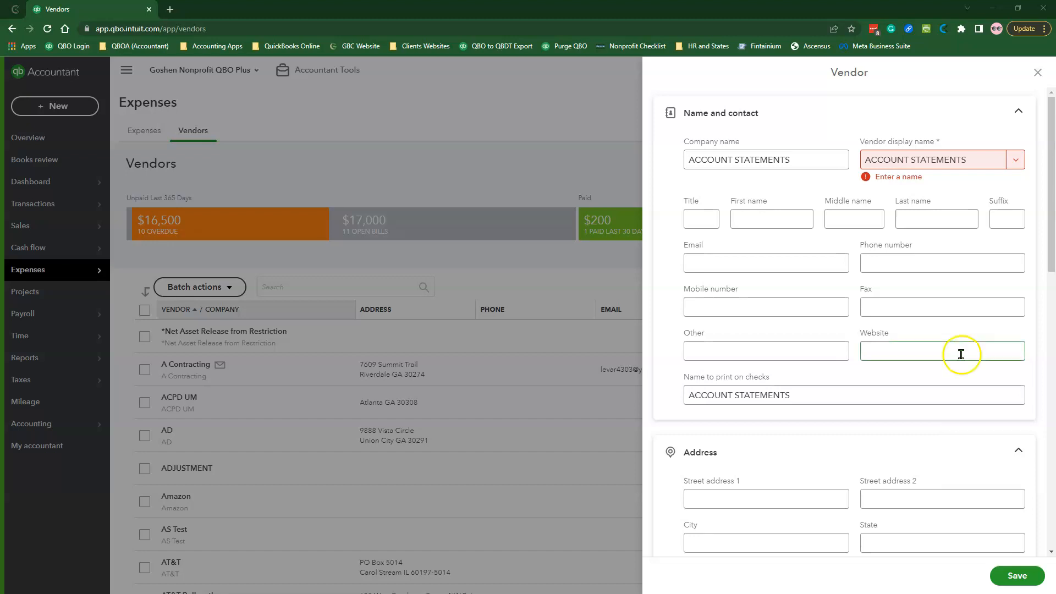
left_click(811, 395)
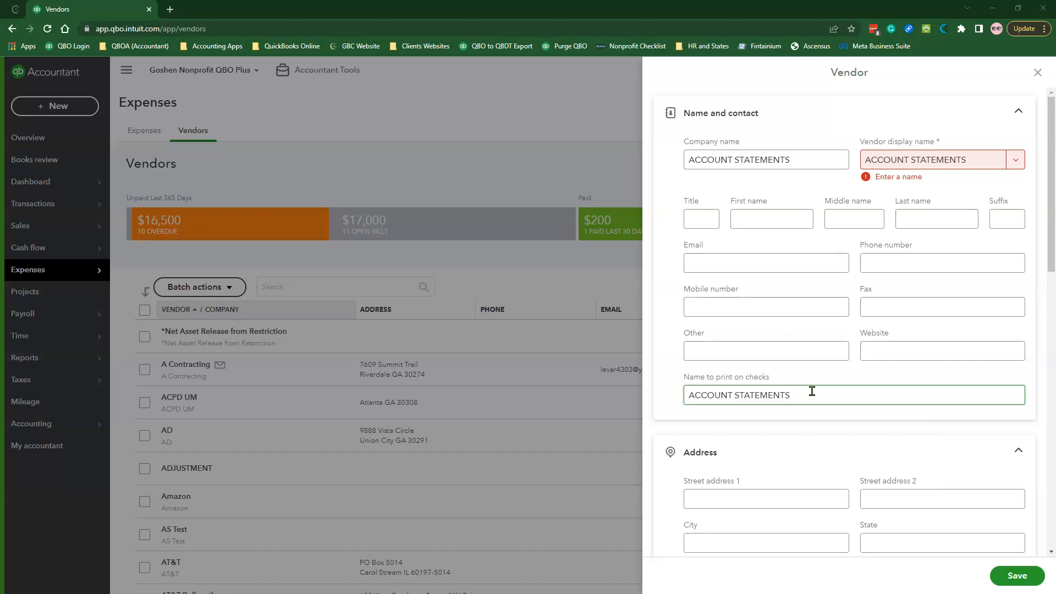
Step: Note that this vendor houses various balance sheet account statements
scroll("down", 3)
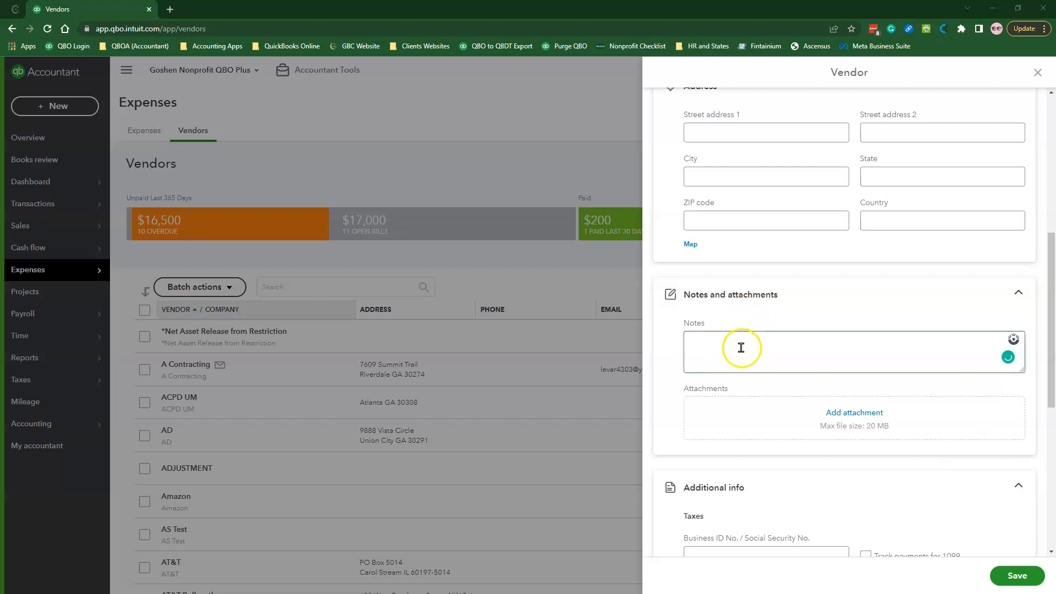
type("This vendor is used to house various balance sheet account statements.")
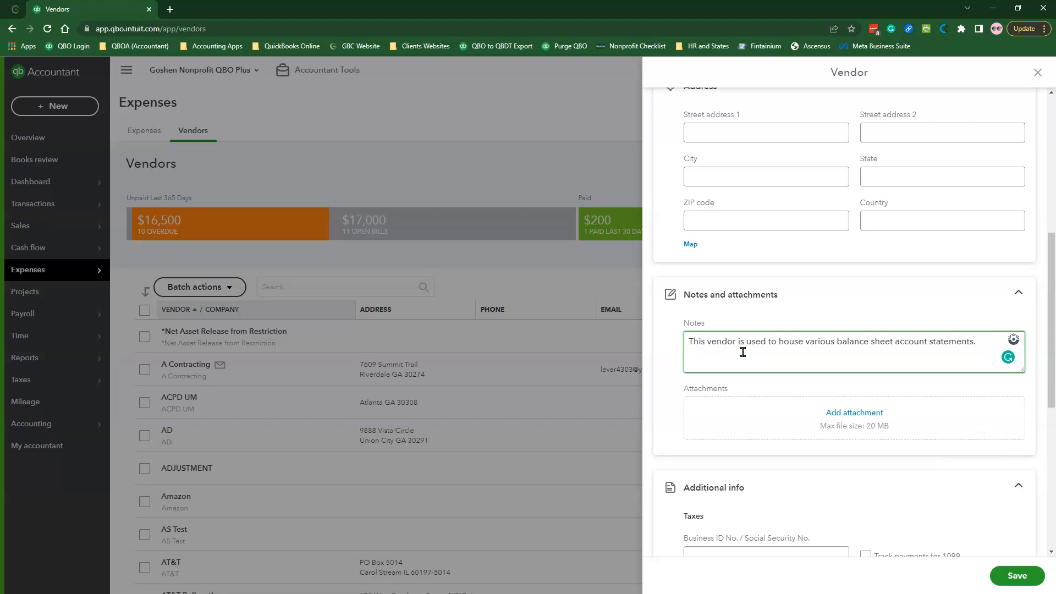
scroll("down", 3)
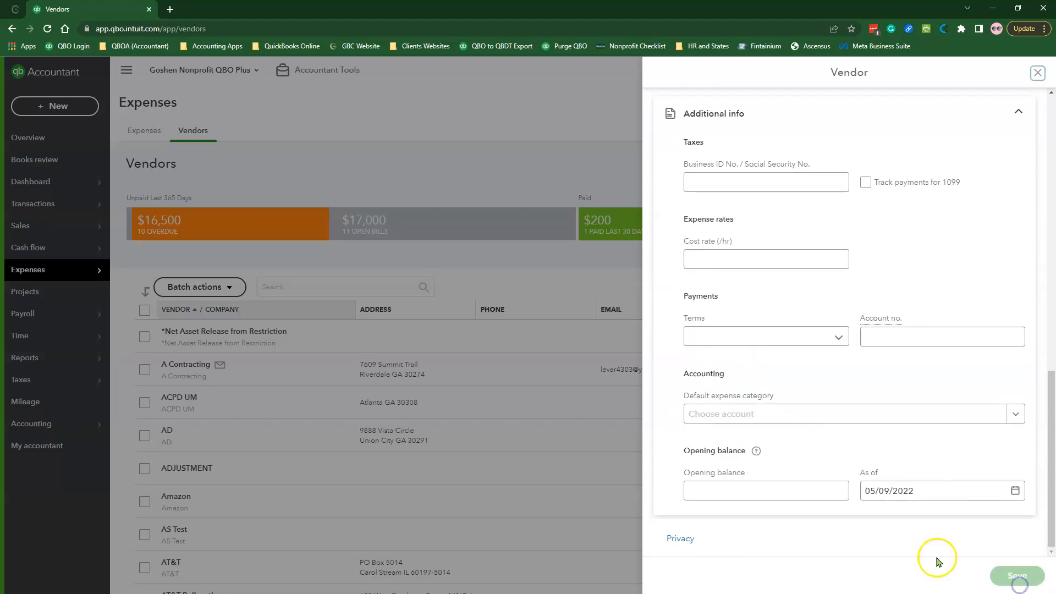
Step: Save the ACCOUNT STATEMENTS vendor and go to the Chart of Accounts
left_click(1016, 575)
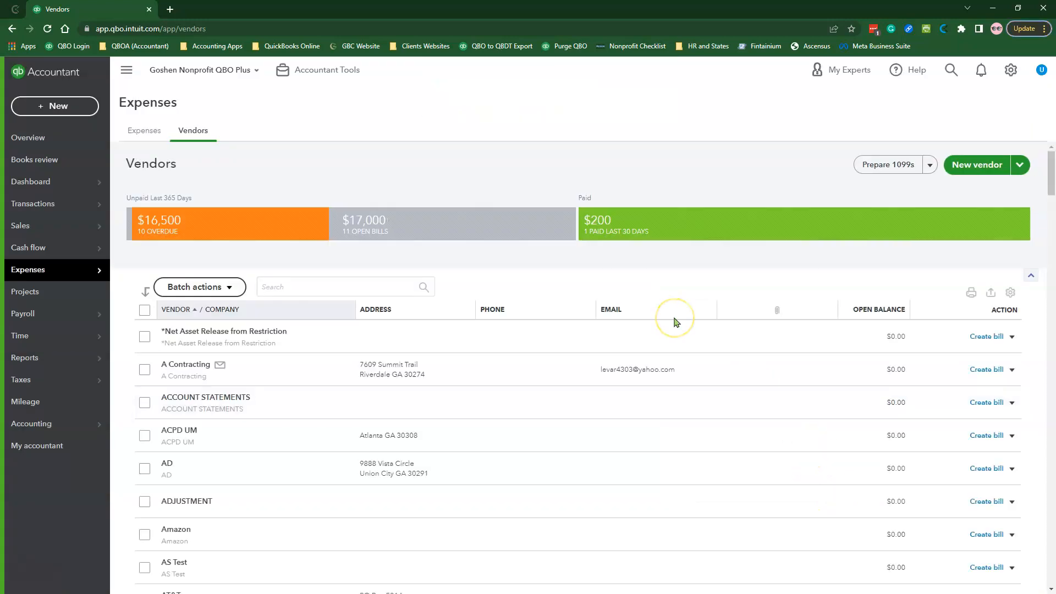
mouse_move(467, 410)
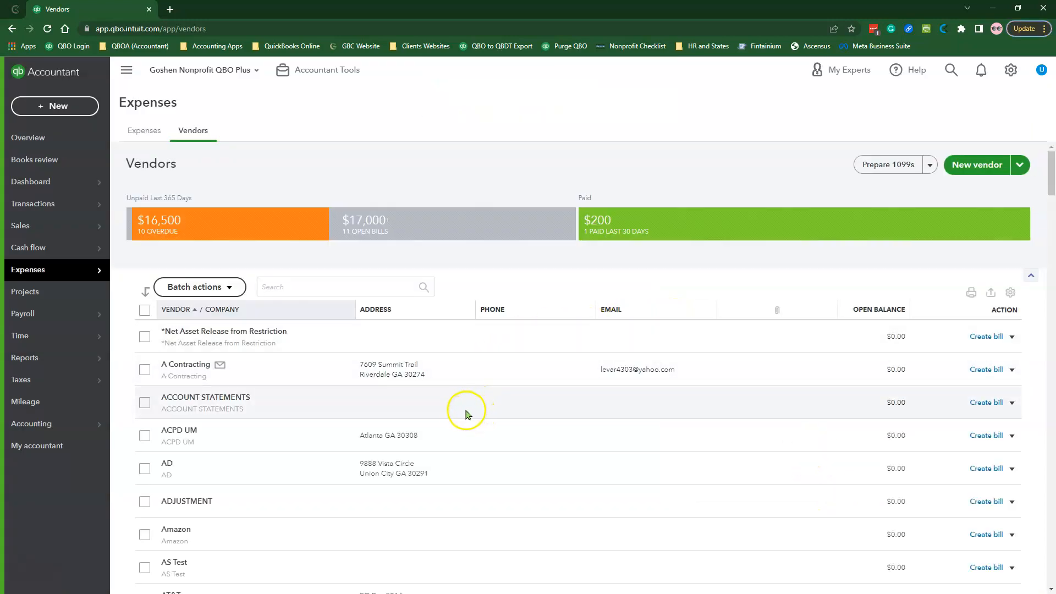
mouse_move(139, 425)
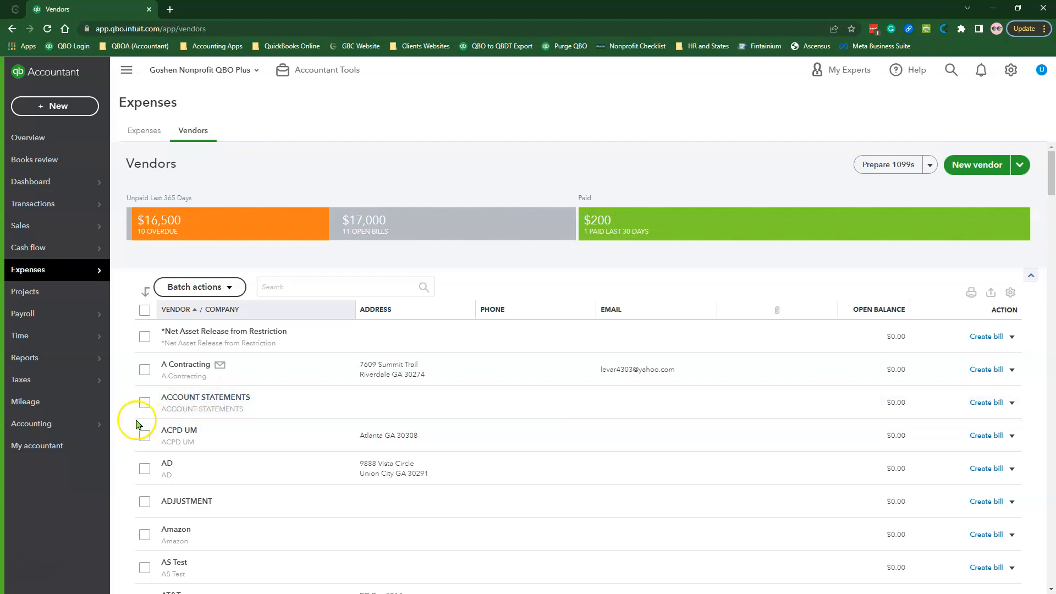
left_click(31, 422)
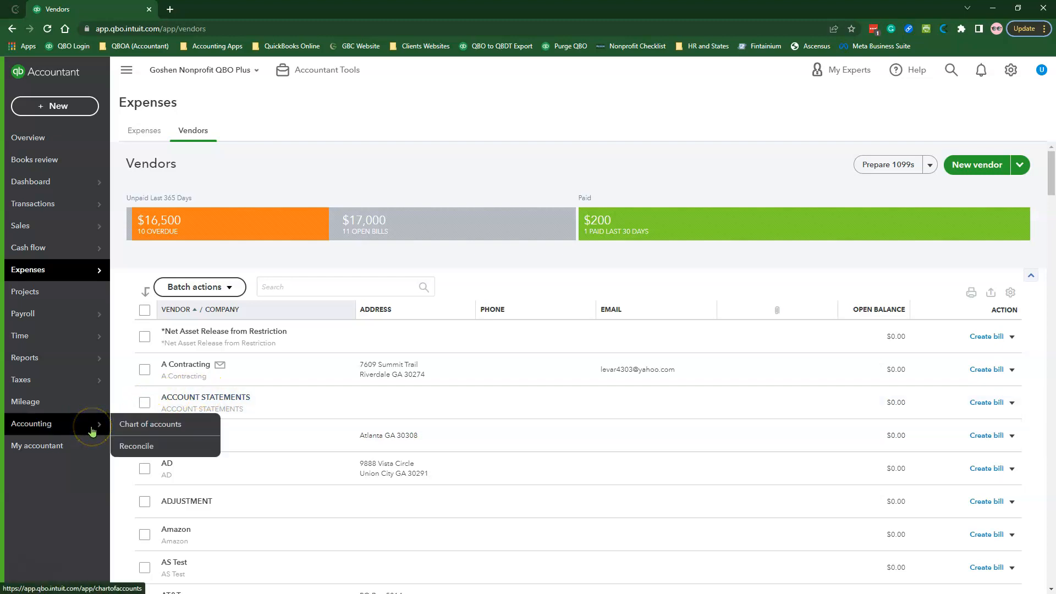
mouse_move(146, 429)
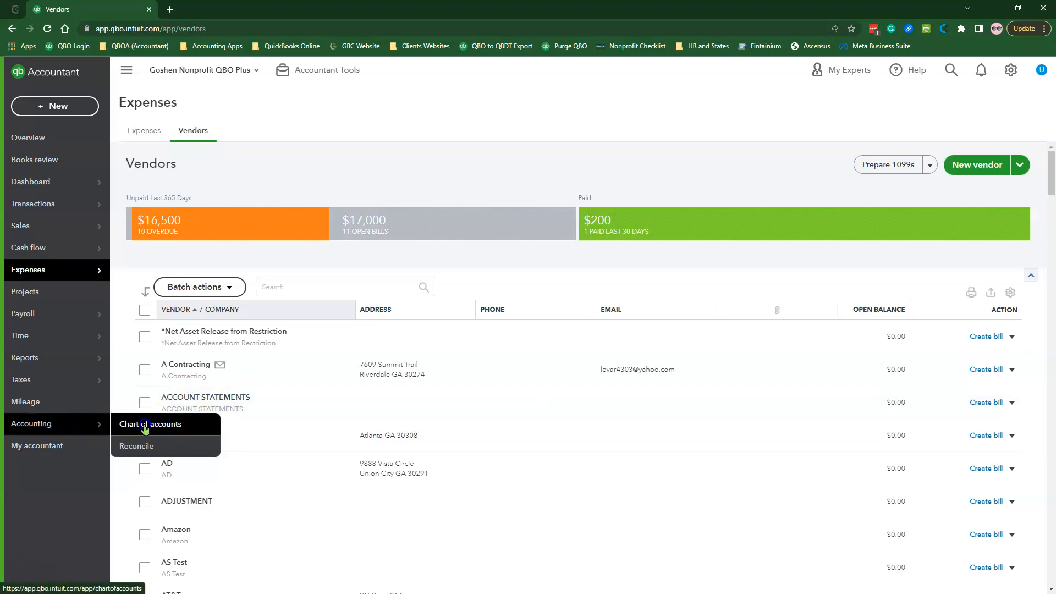
left_click(149, 424)
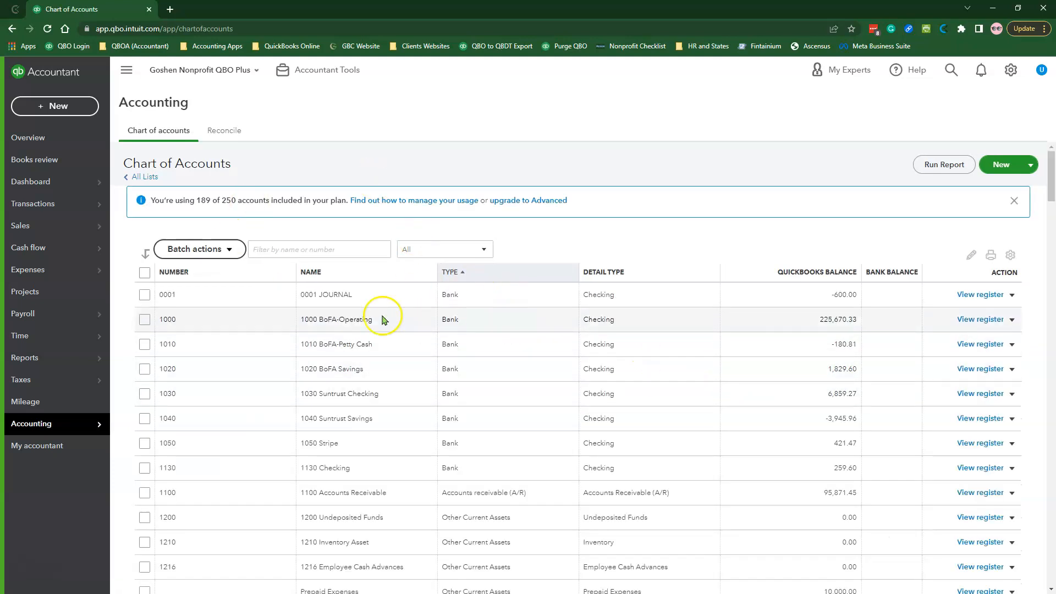
mouse_move(364, 299)
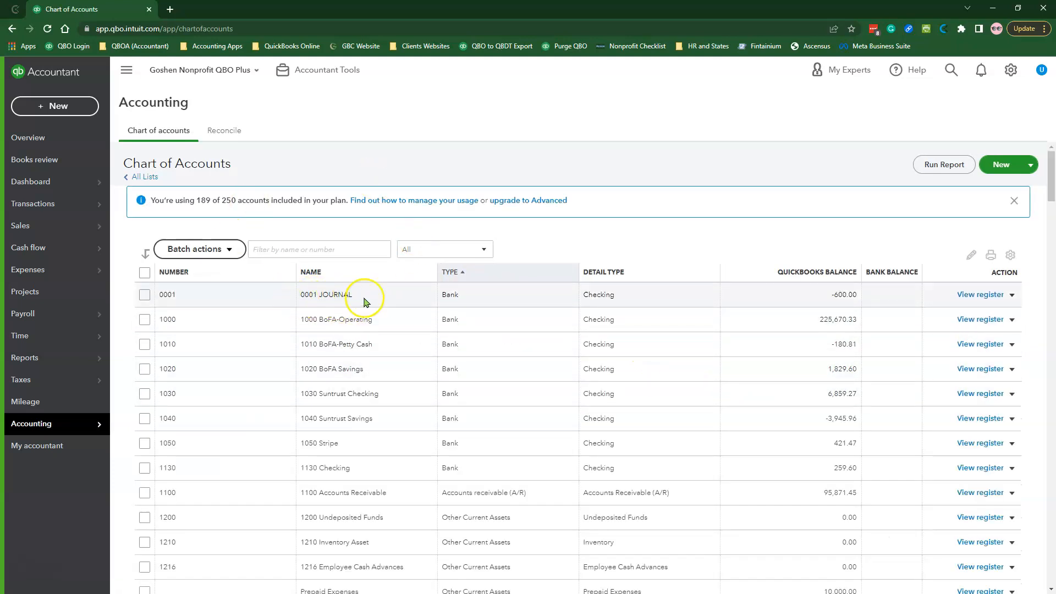
Step: Review the 0001 JOURNAL register, then return to the Chart of Accounts
left_click(979, 295)
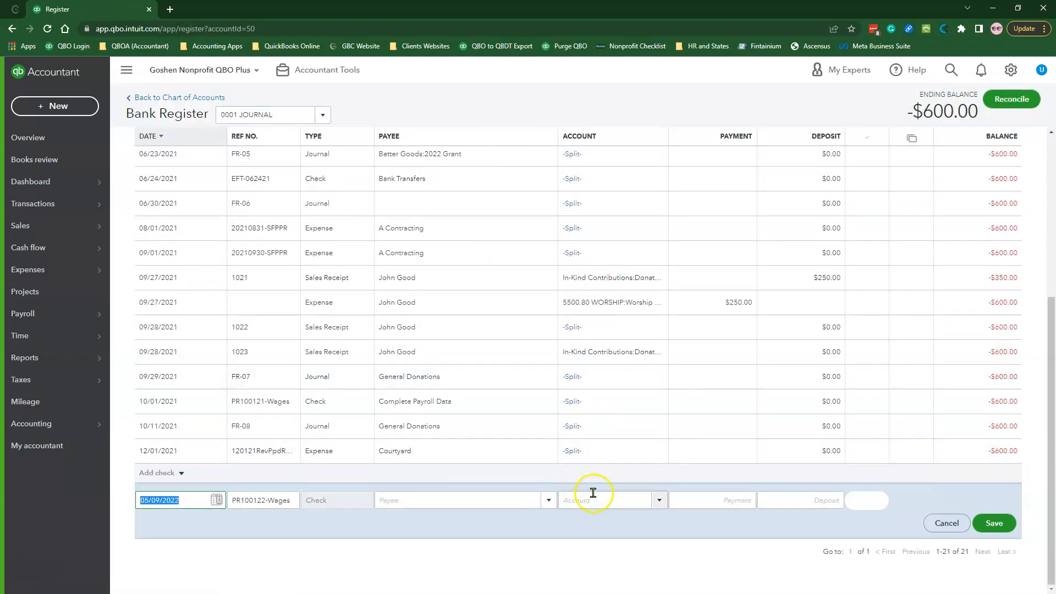
left_click(946, 522)
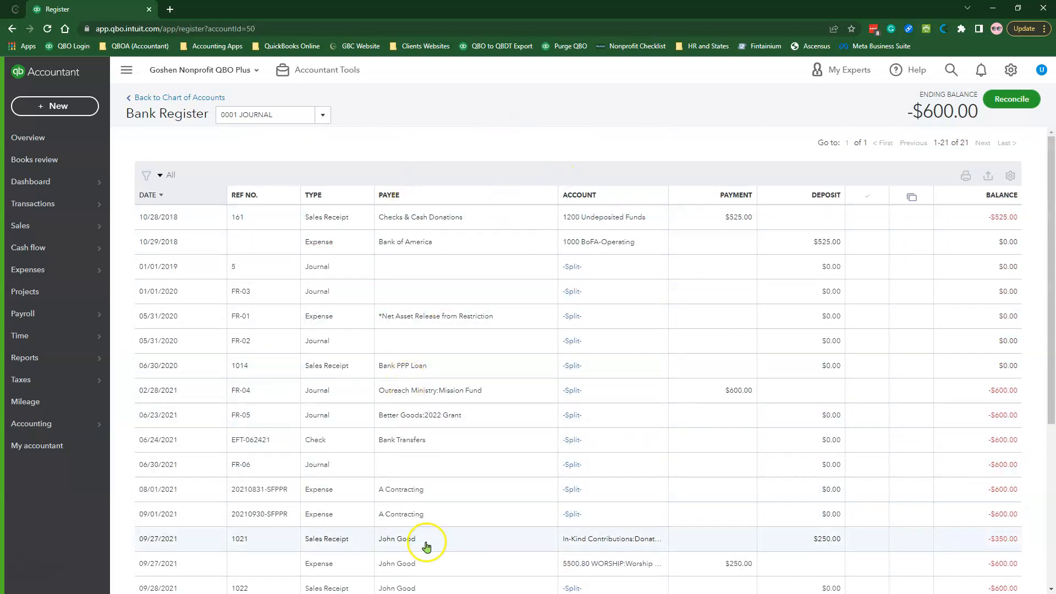
mouse_move(70, 423)
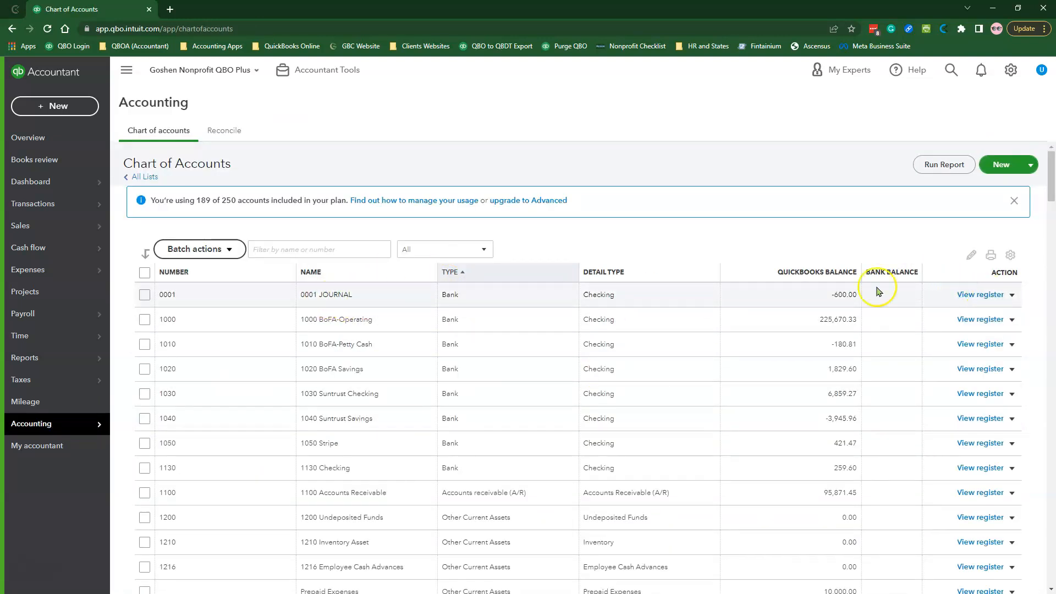
left_click(979, 294)
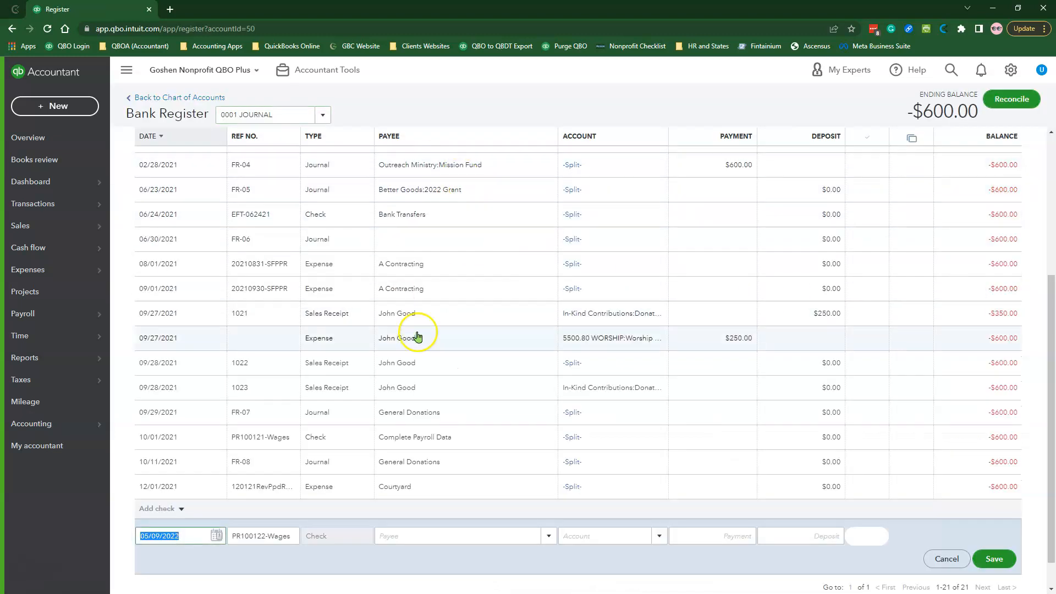
left_click(178, 97)
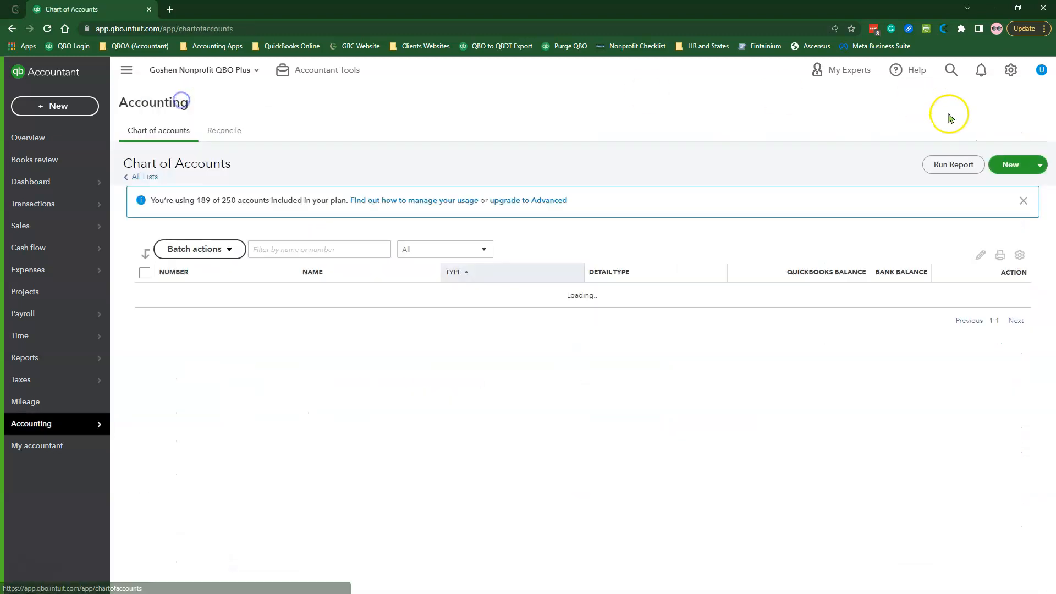
left_click(1010, 164)
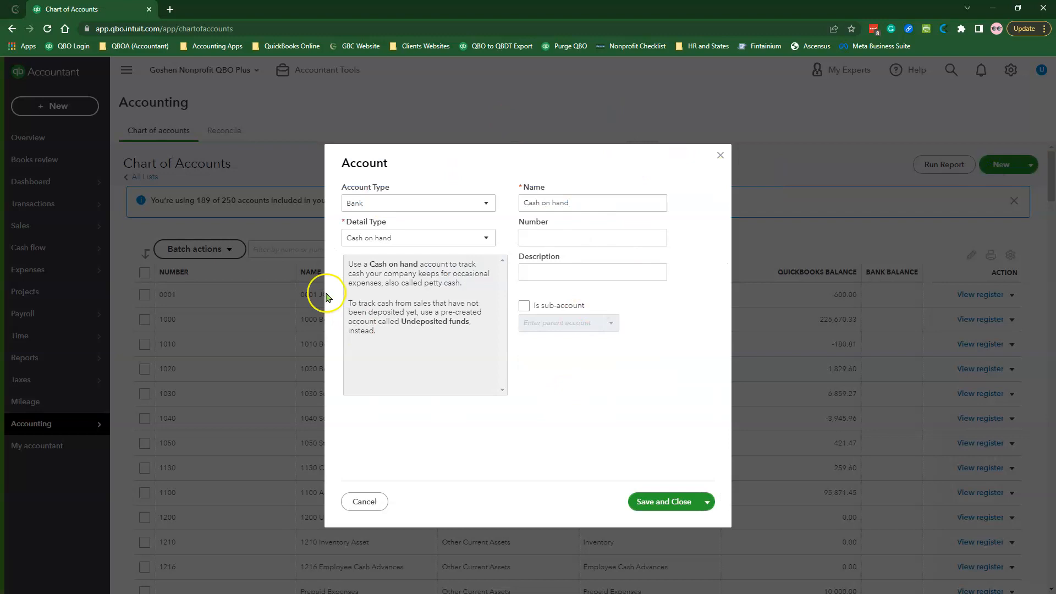
left_click(364, 501)
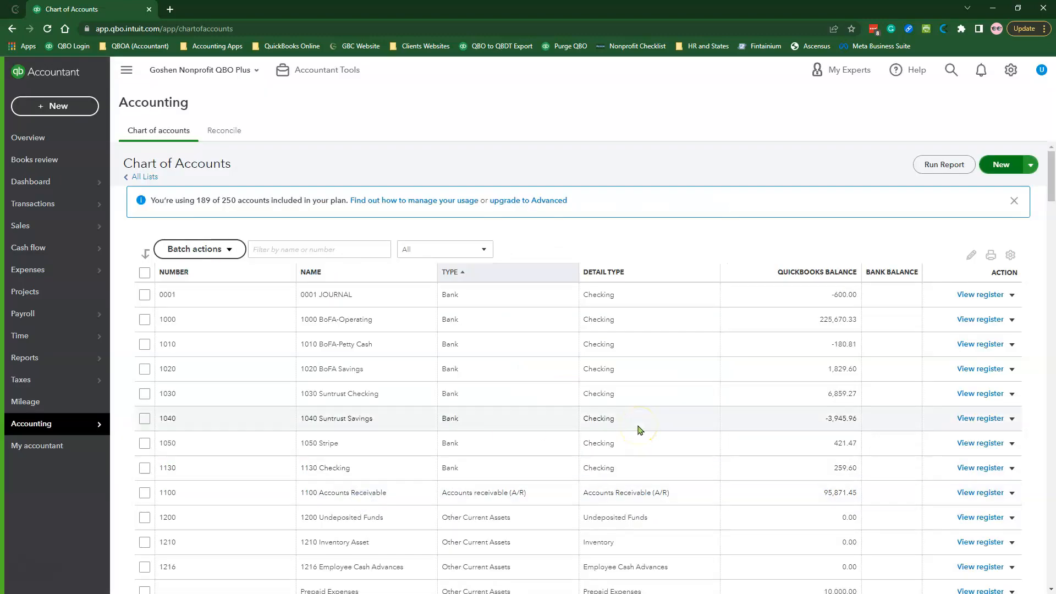
mouse_move(516, 424)
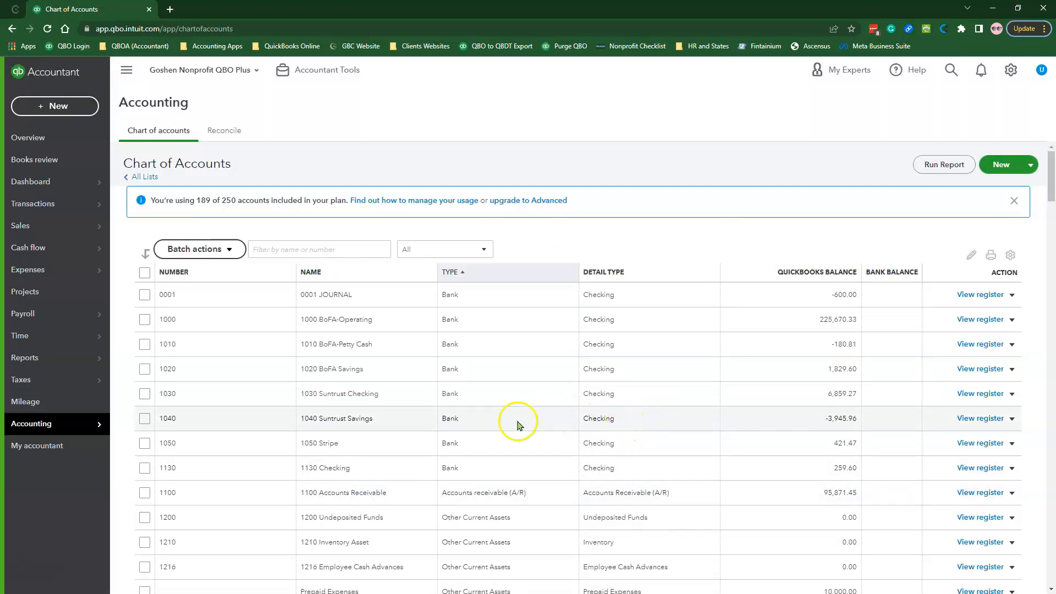
mouse_move(744, 393)
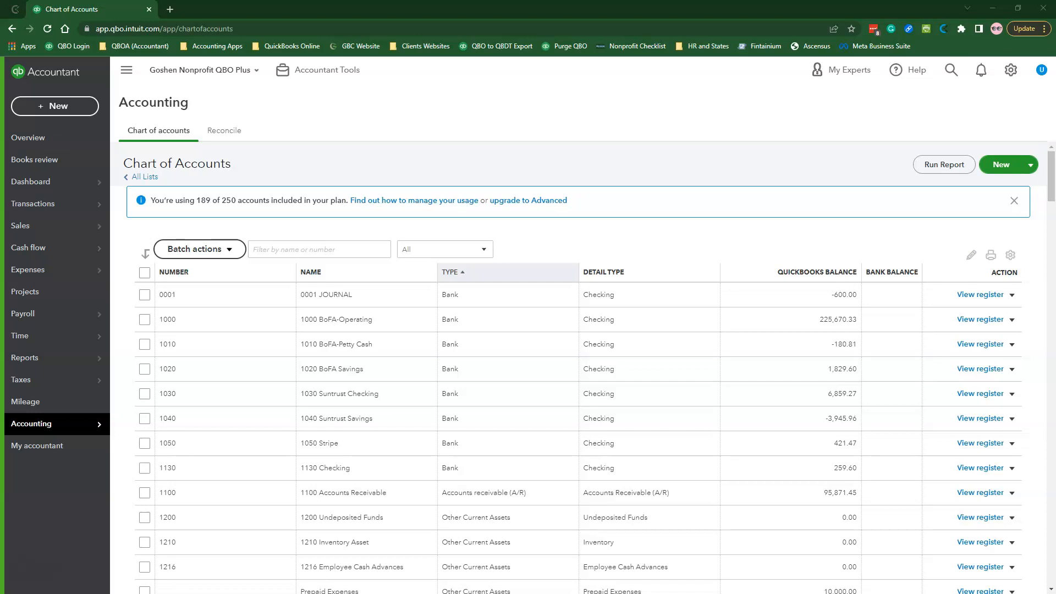
mouse_move(692, 197)
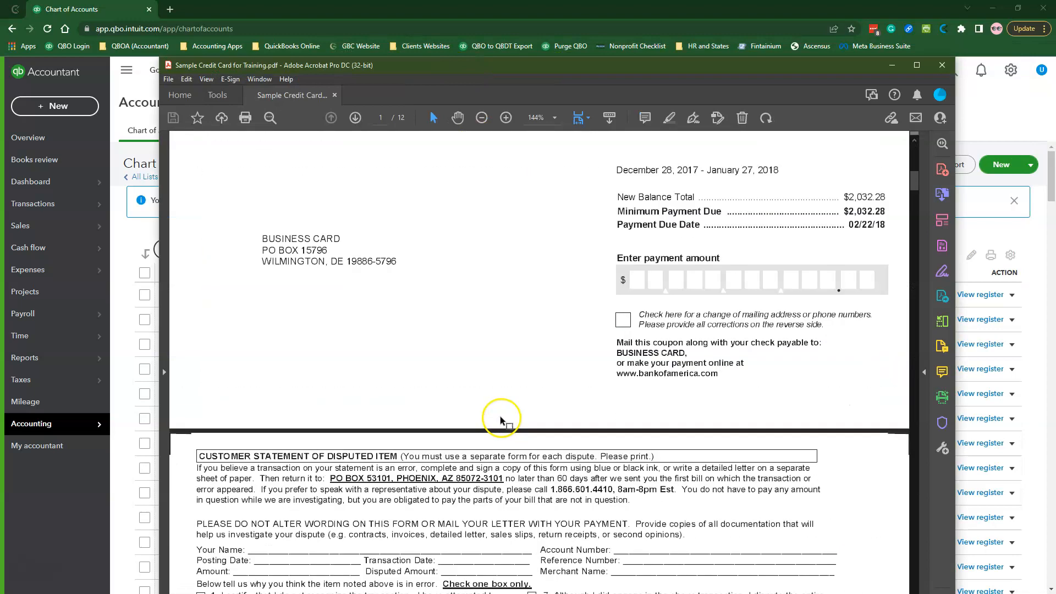
Step: Check the statement period in Acrobat, then start a new Expense in QuickBooks
scroll("up", 3)
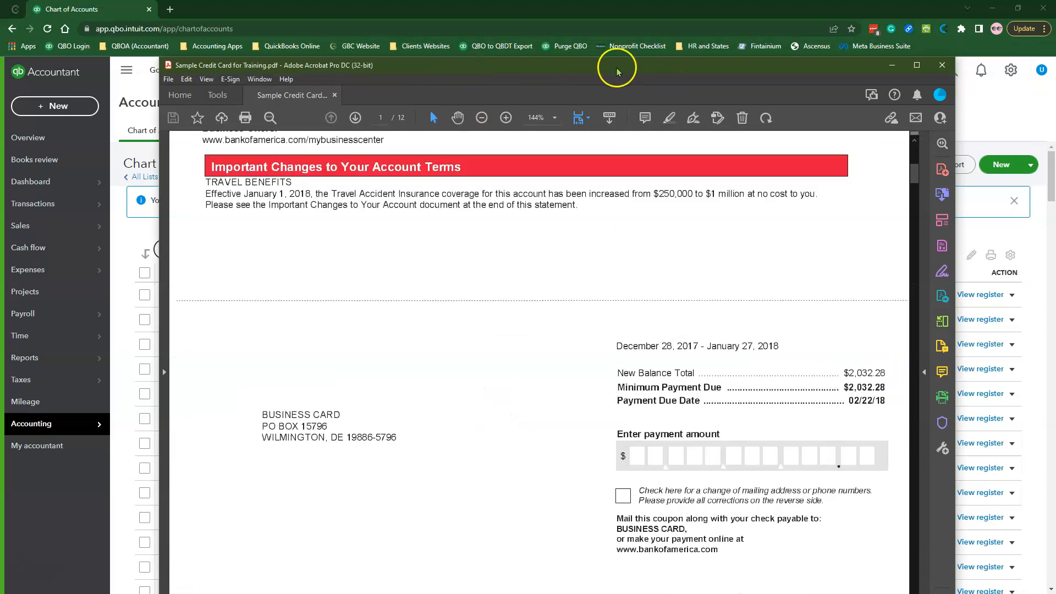
left_click(940, 65)
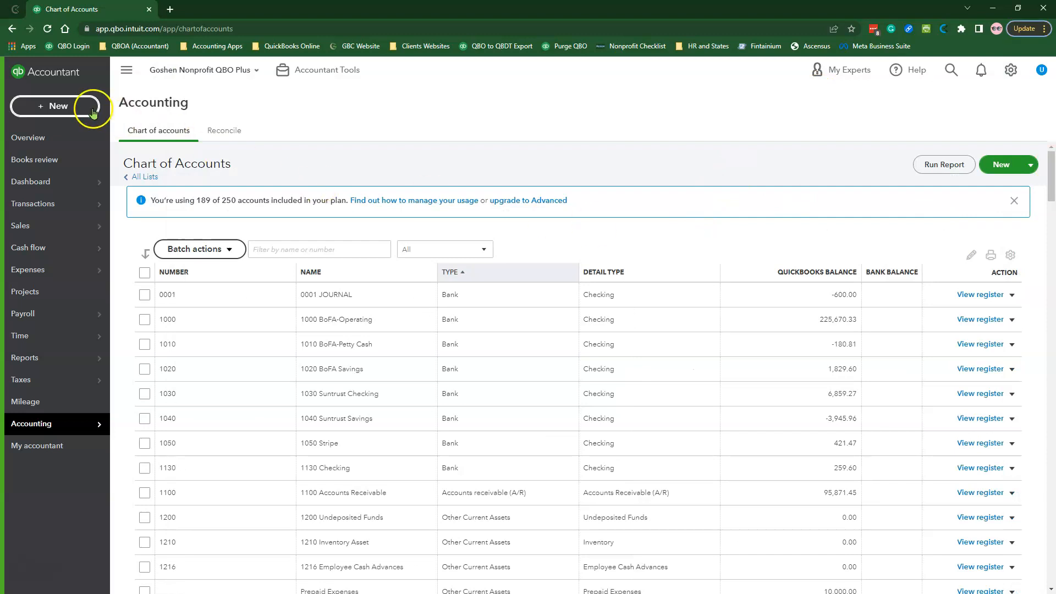
left_click(55, 105)
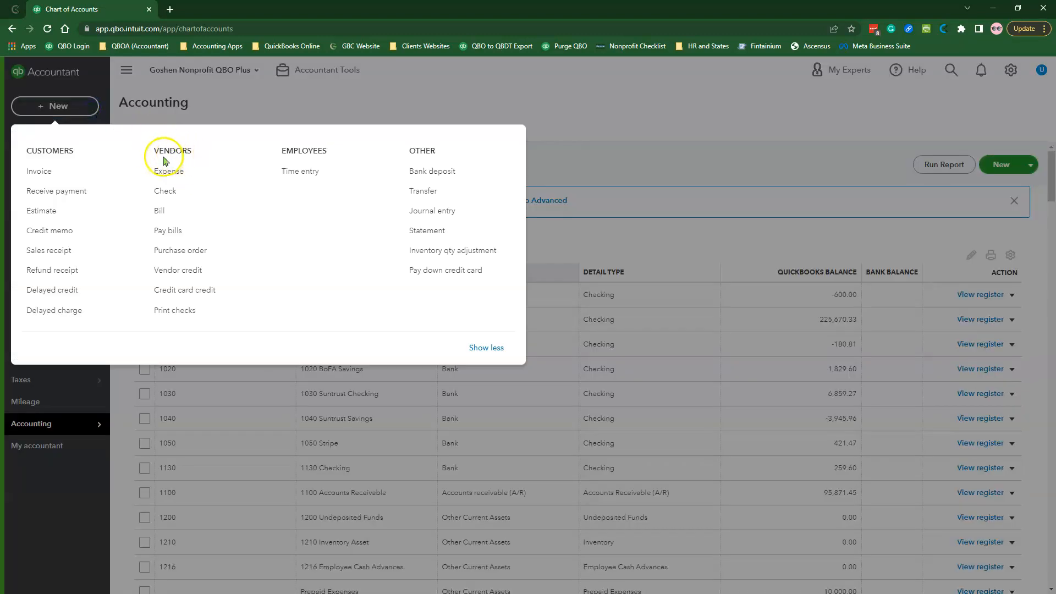
left_click(169, 170)
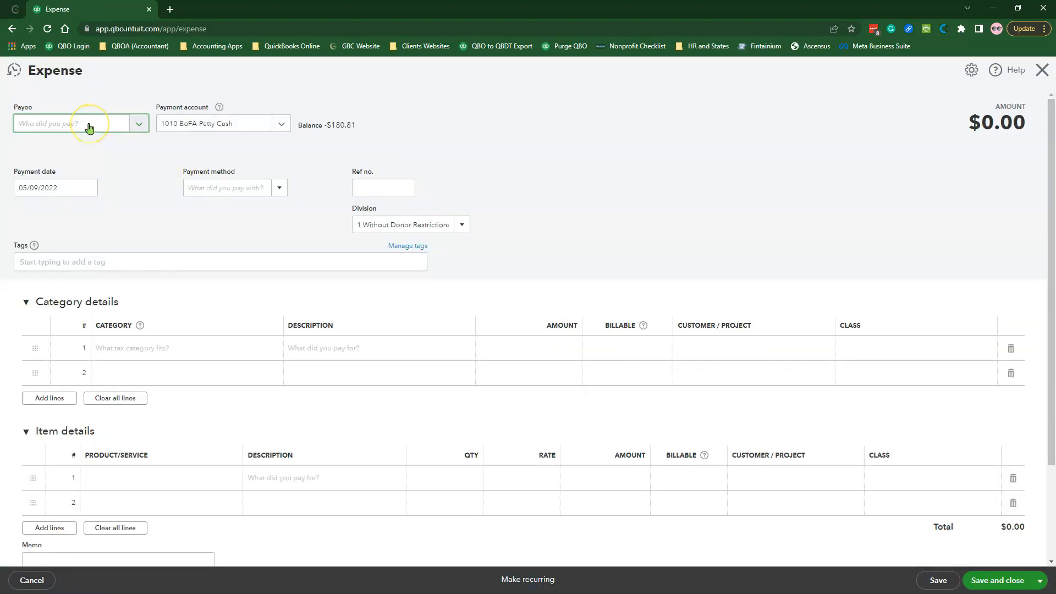
Step: Set the payee to ACCOUNT STATEMENTS paid from the 0001 JOURNAL account
type("ACCOUNT STATEMENTS")
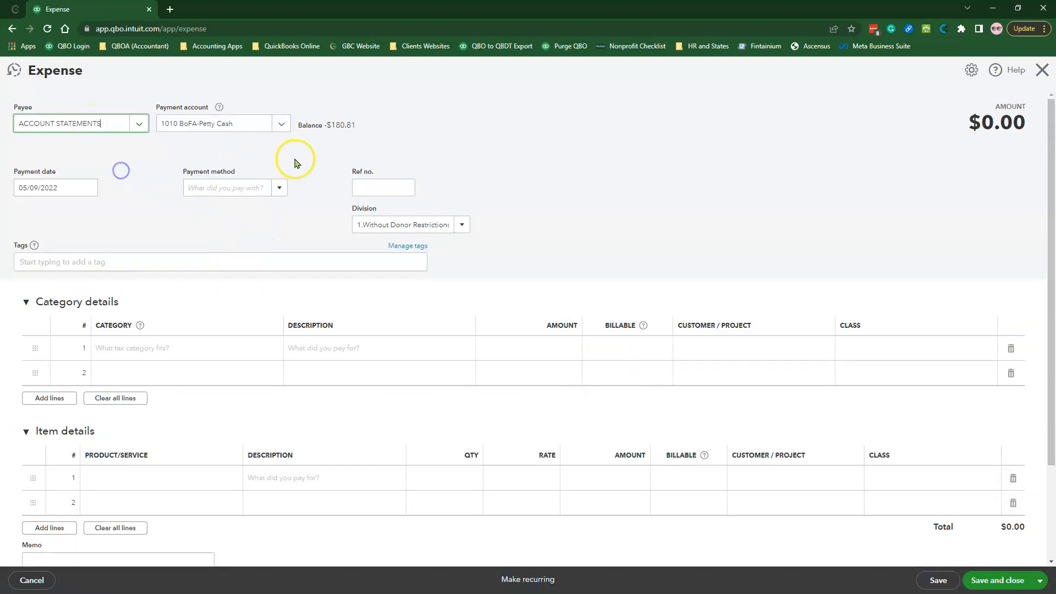
left_click(280, 123)
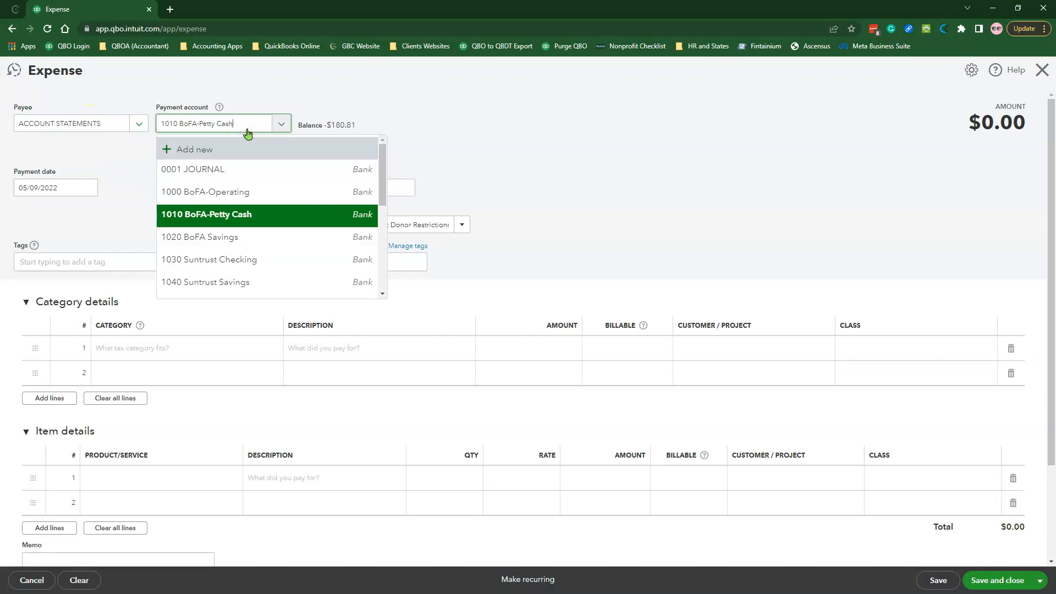
left_click(194, 170)
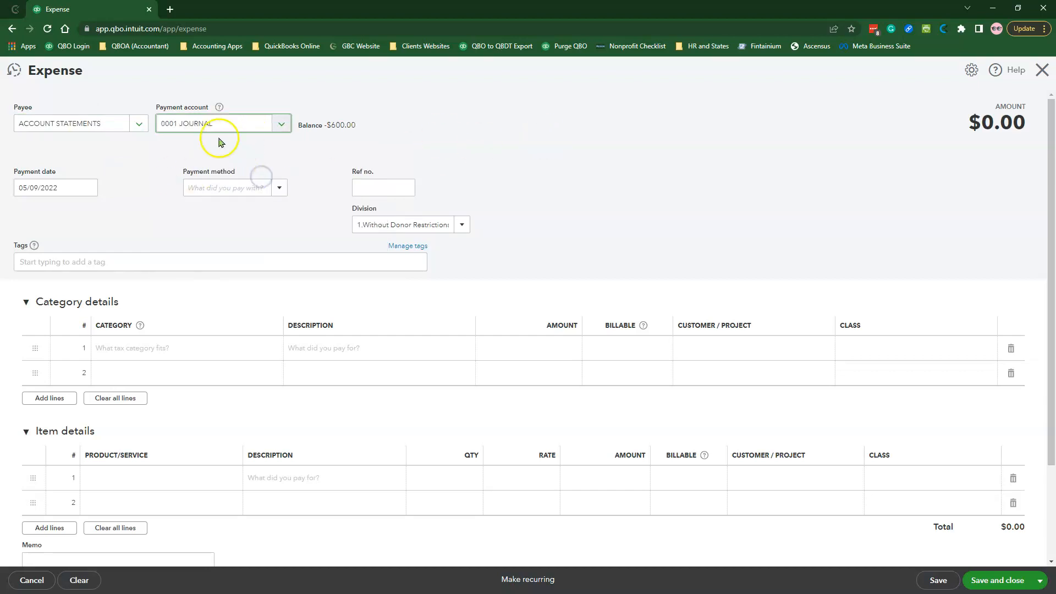
left_click(55, 187)
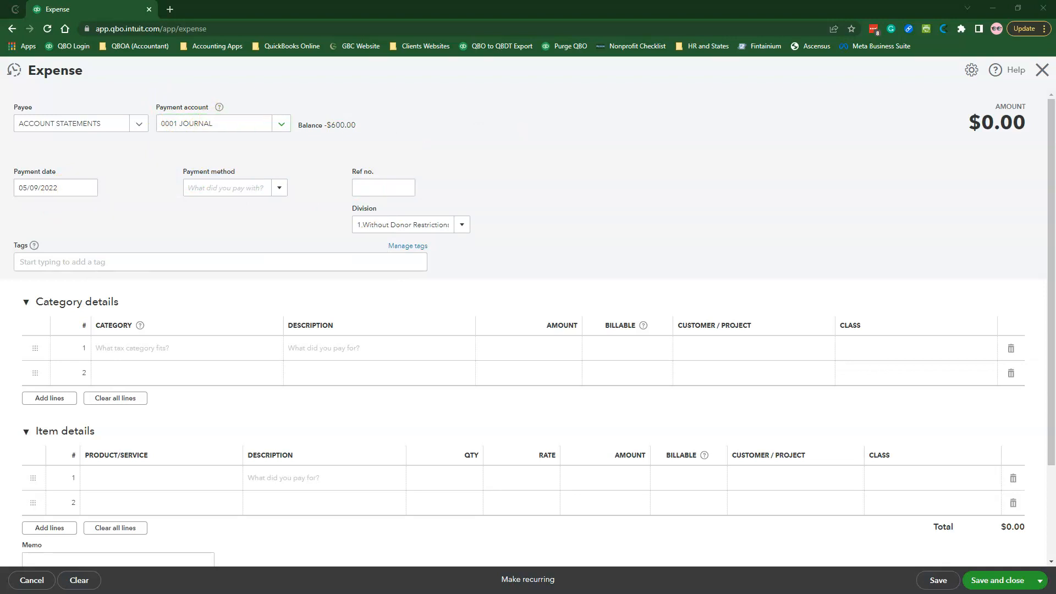
Step: Date the expense 01/27/2017 with reference number BOASTMT012717
left_click(55, 187)
type("01")
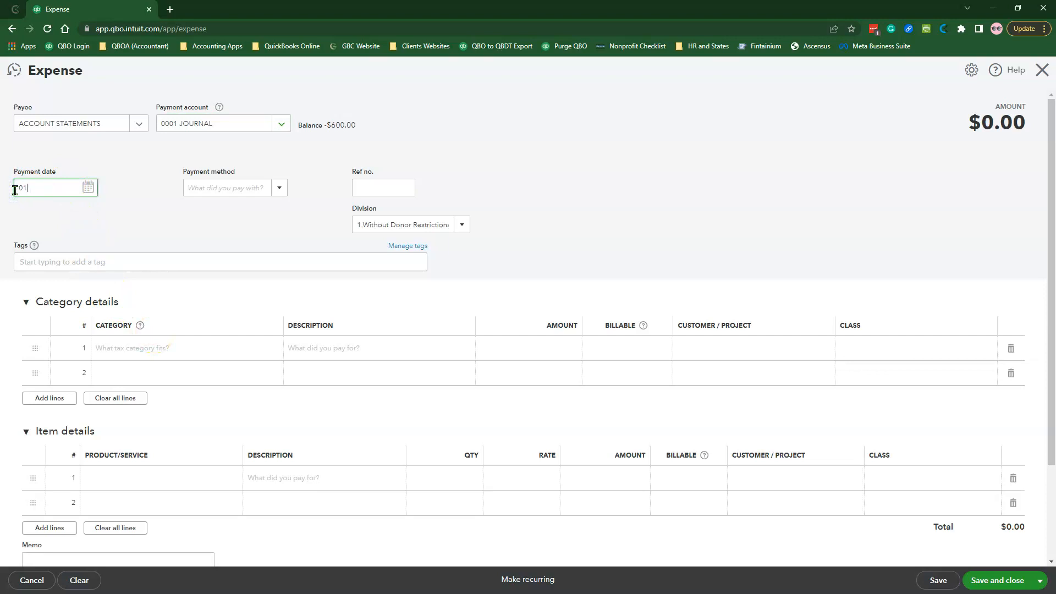
type("271")
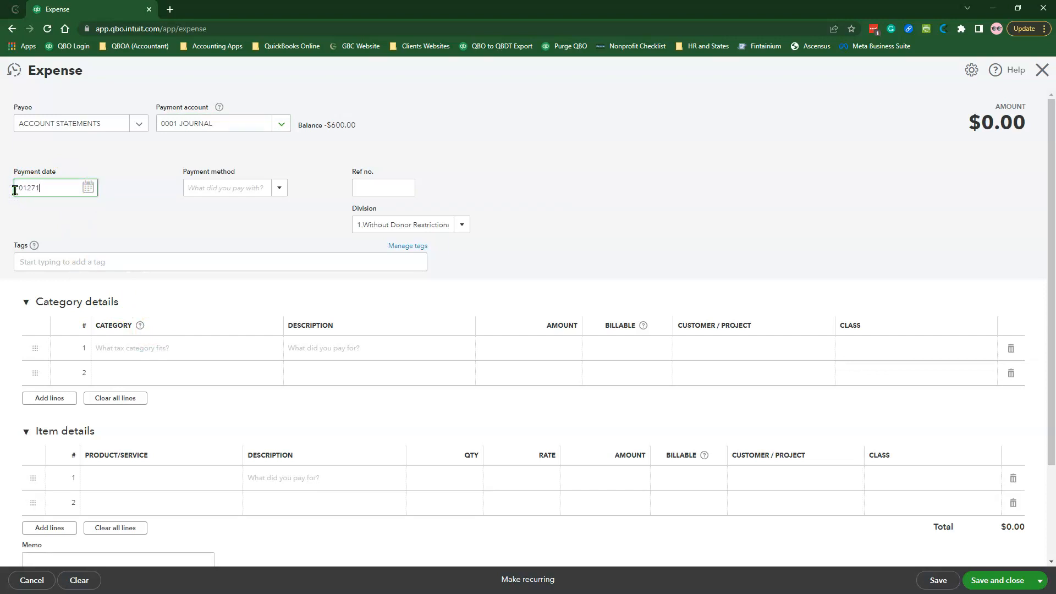
left_click(383, 187)
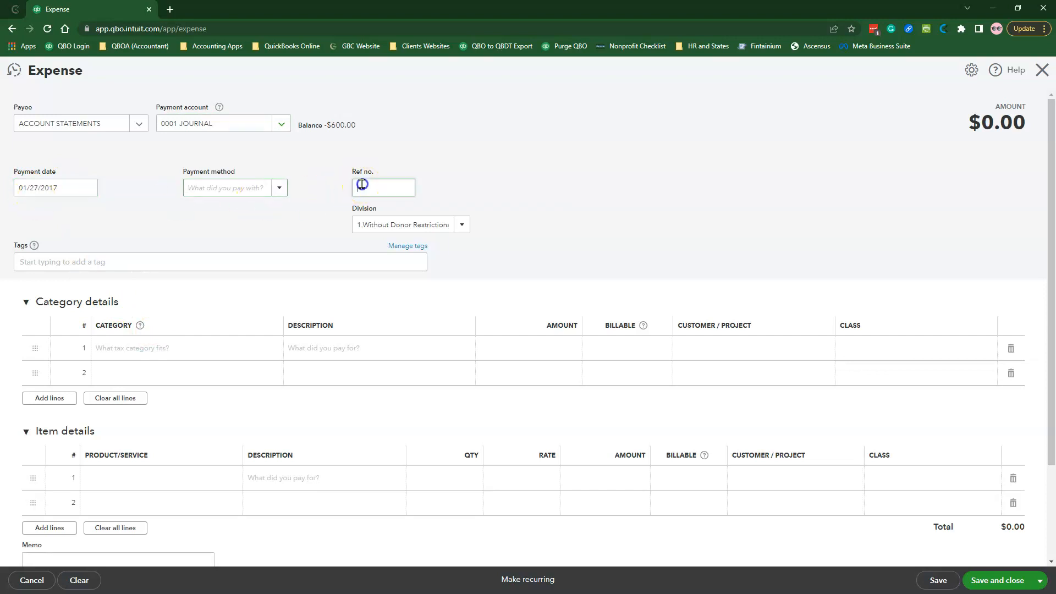
type("BCASTMT012717")
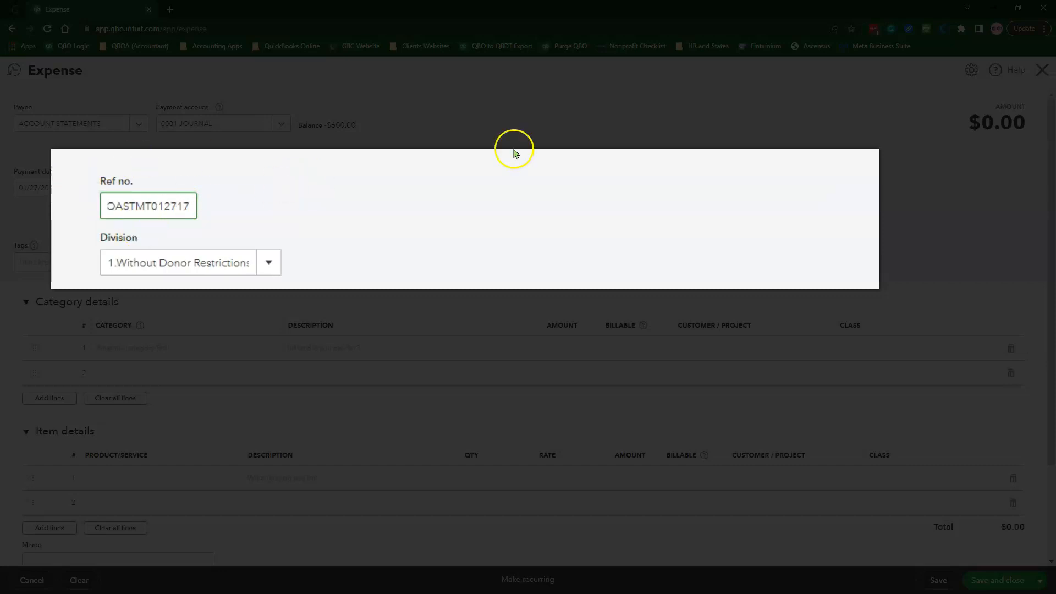
mouse_move(641, 258)
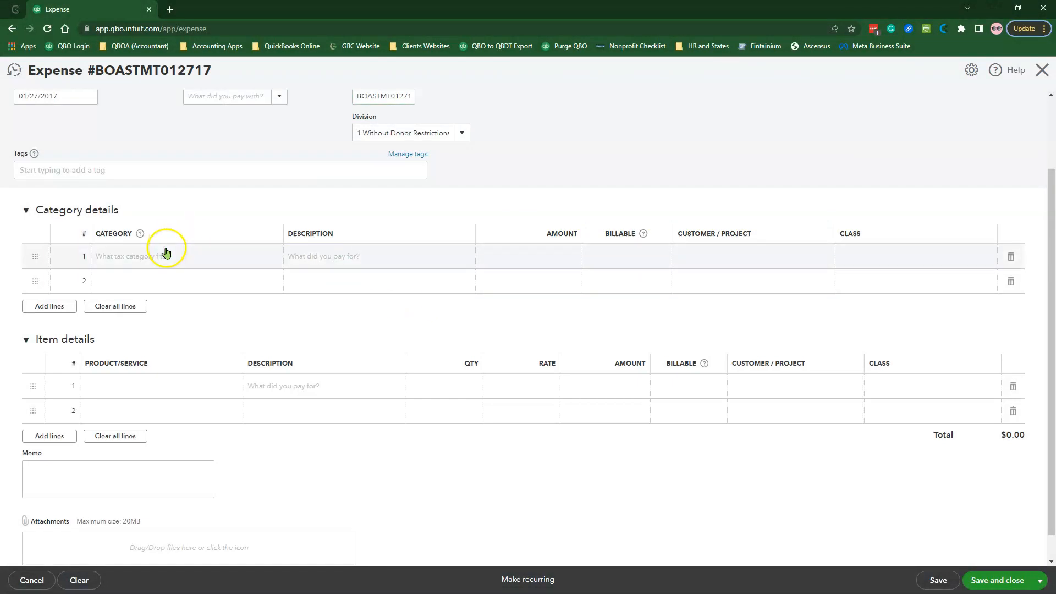
Step: Categorize the line as BOA Credit Card-0144 described 'January 2021 Statement (see the attachment field)'
left_click(166, 256)
type("BOA")
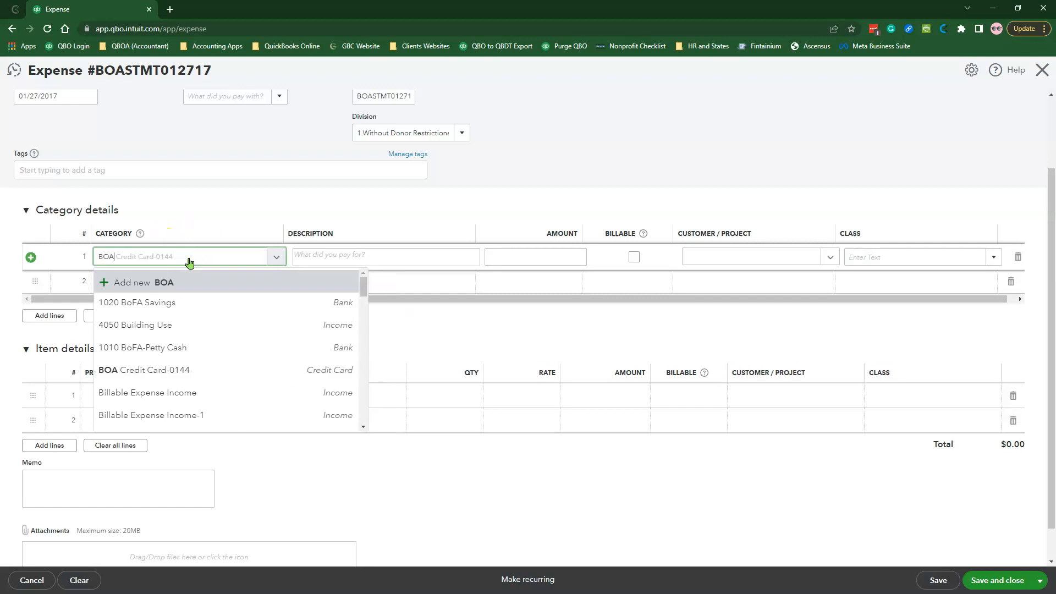
left_click(142, 369)
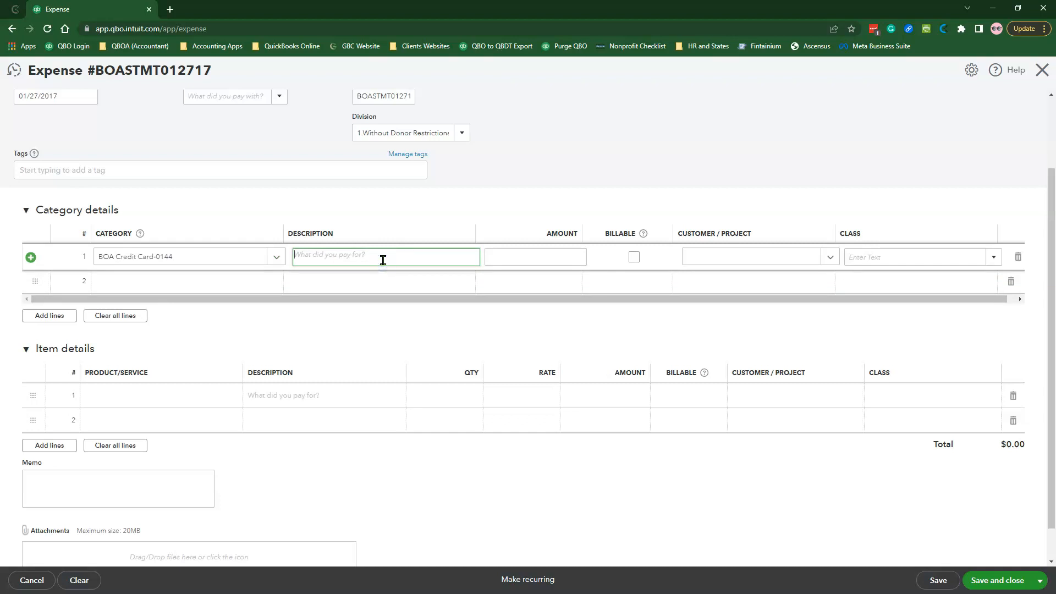
type("C")
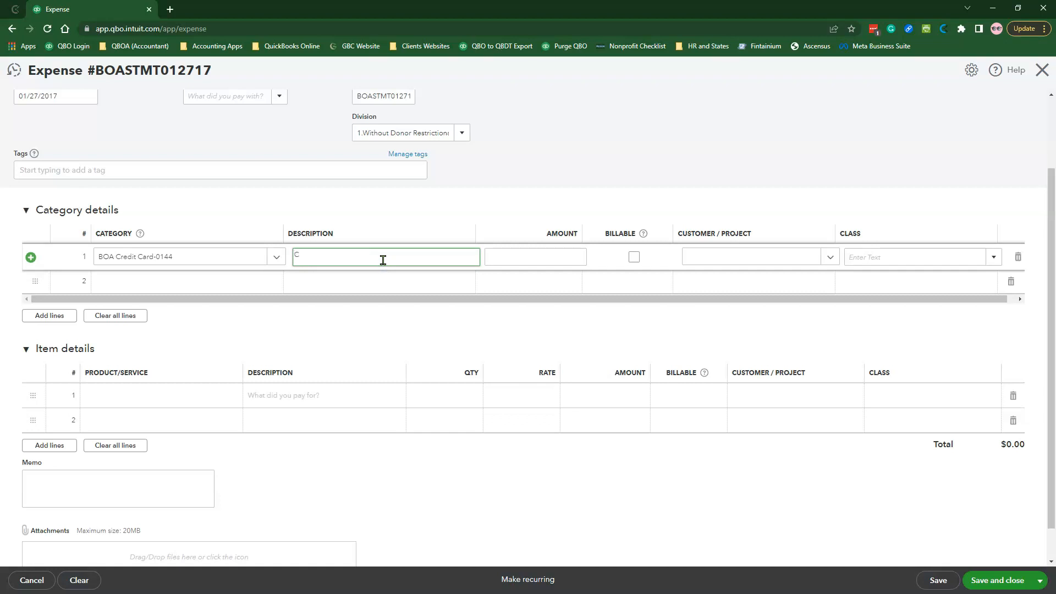
type("anu")
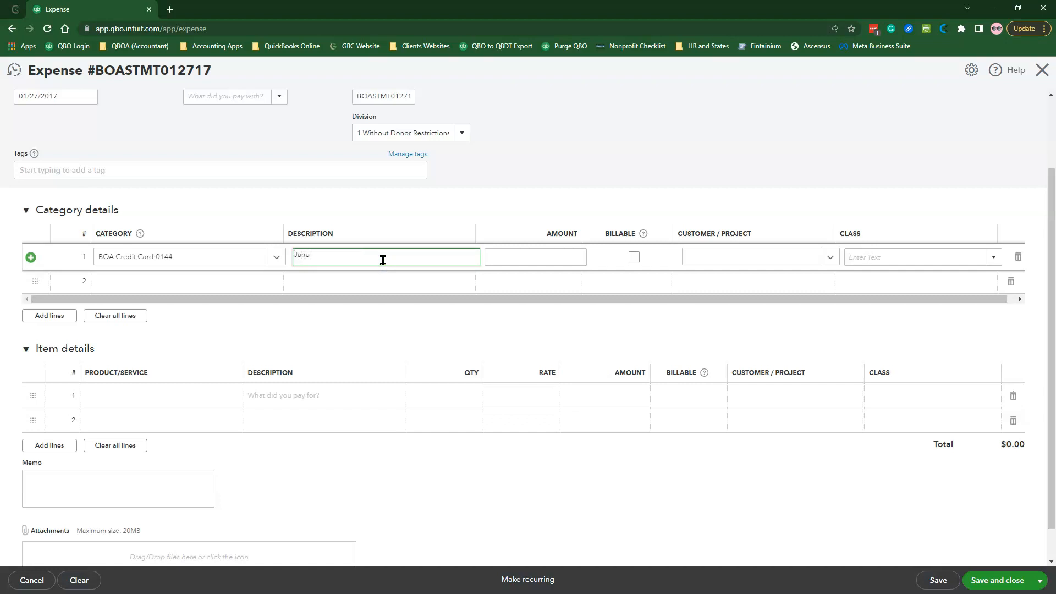
type("ary 2021")
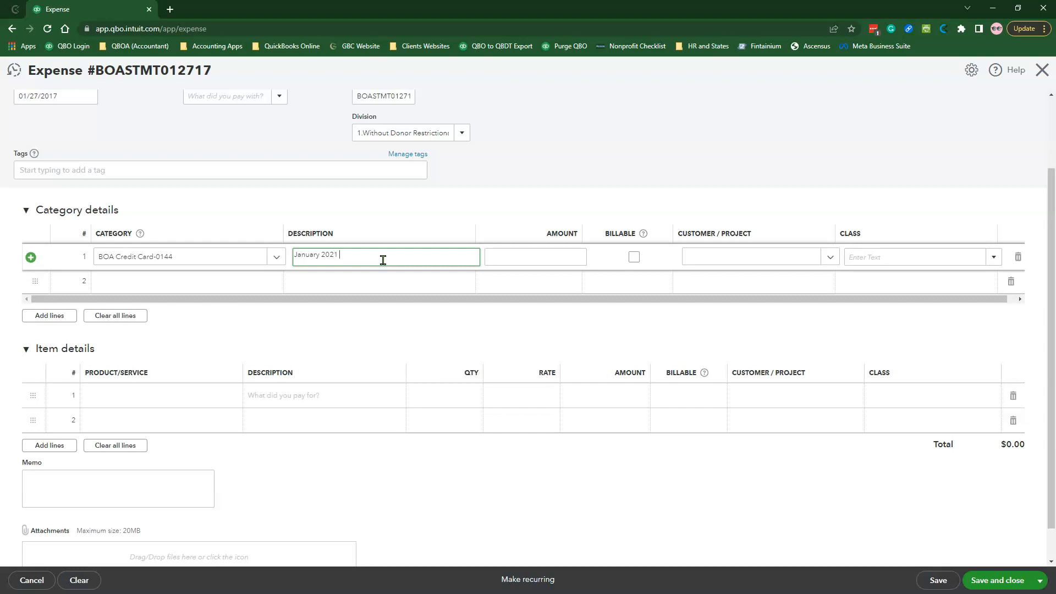
type("Statement")
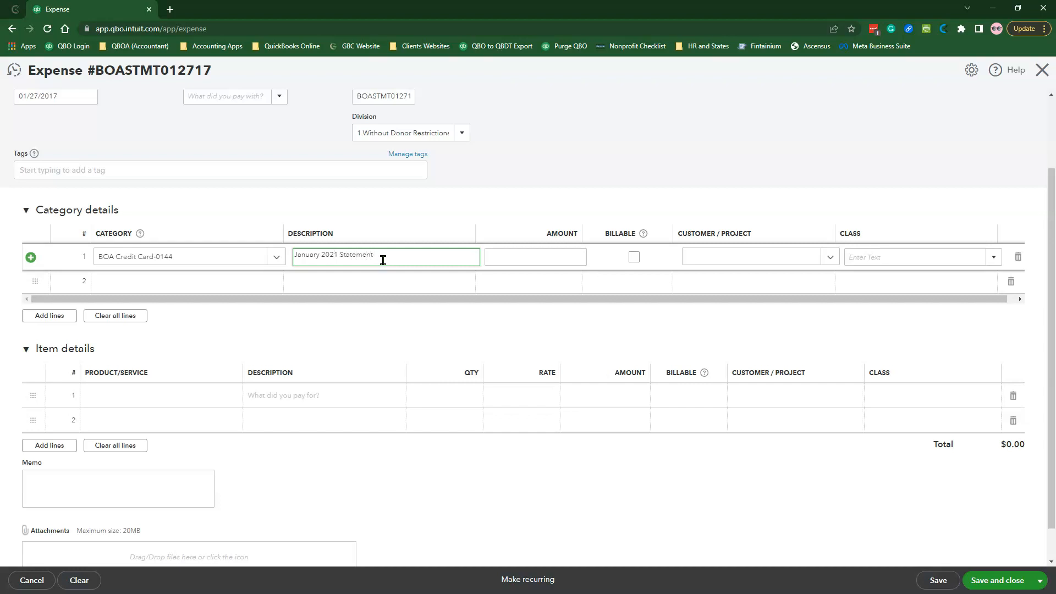
type("(a")
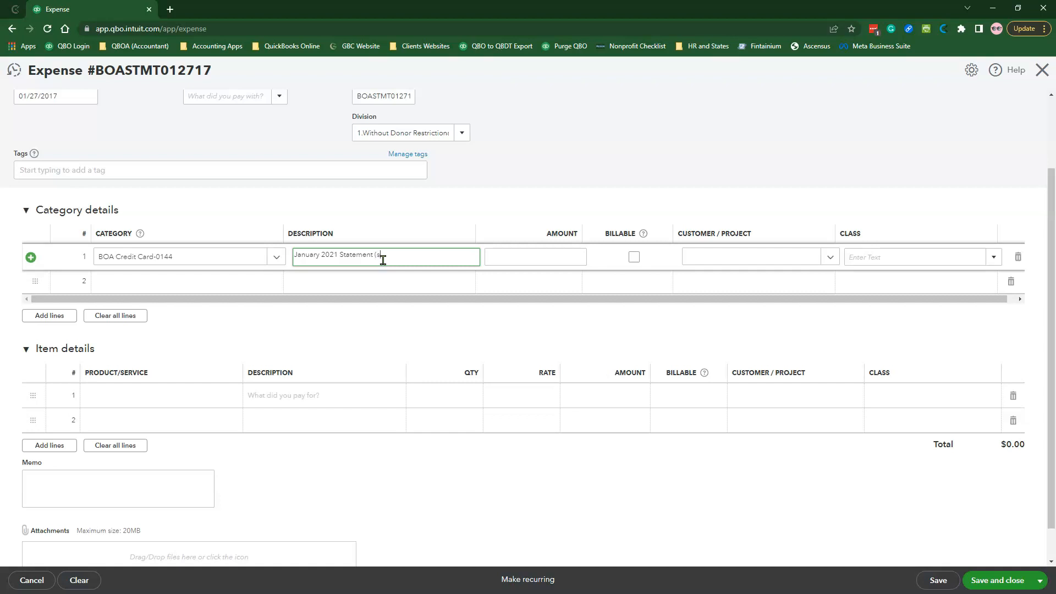
type("ee the attach")
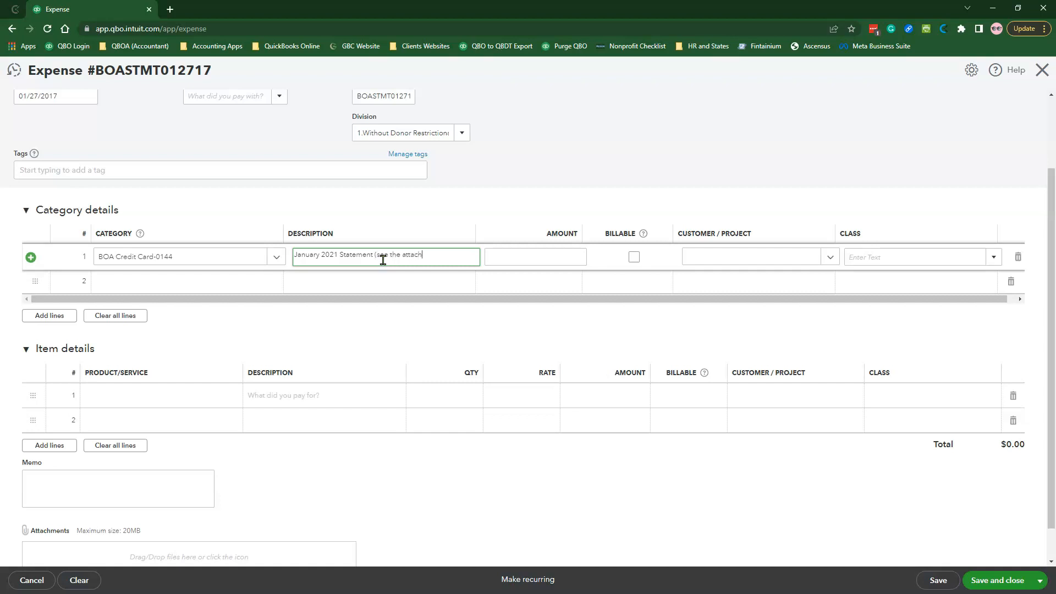
type("ment field")
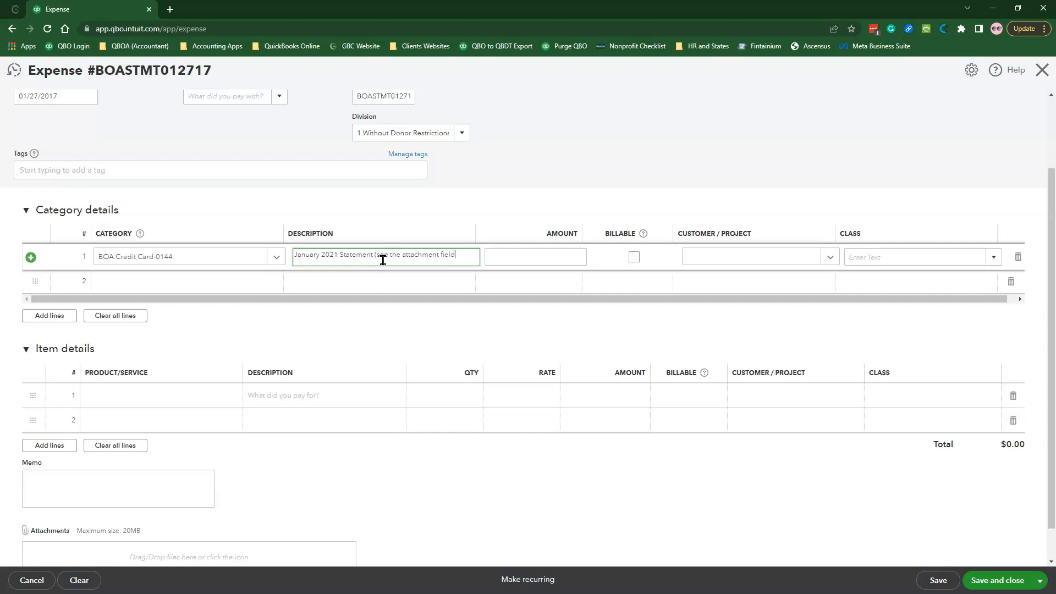
Step: Enter a 0.00 amount and class 07 Mgmt. & General on the line
left_click(535, 256)
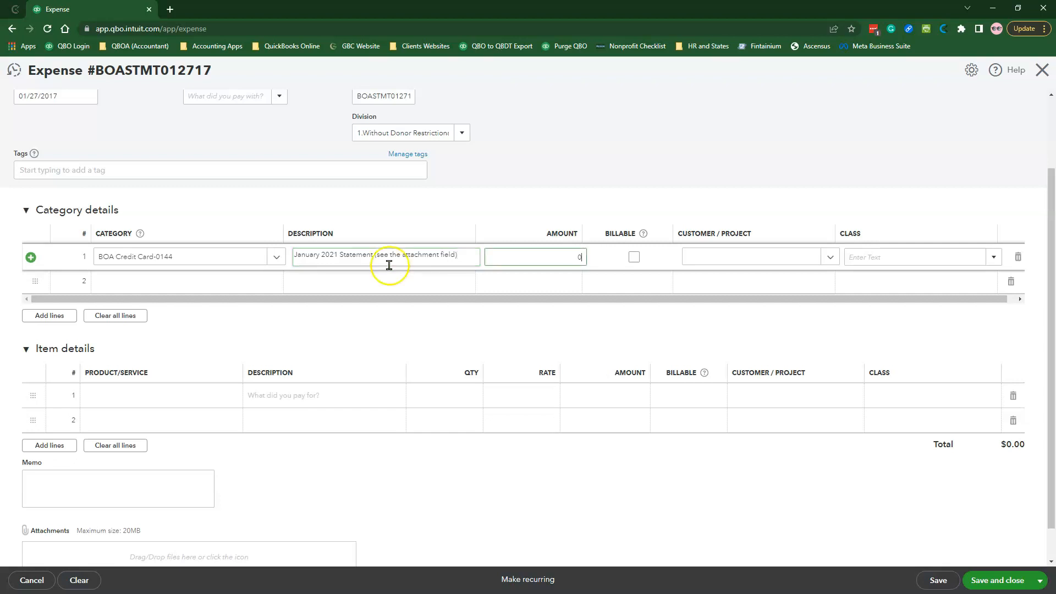
type("man")
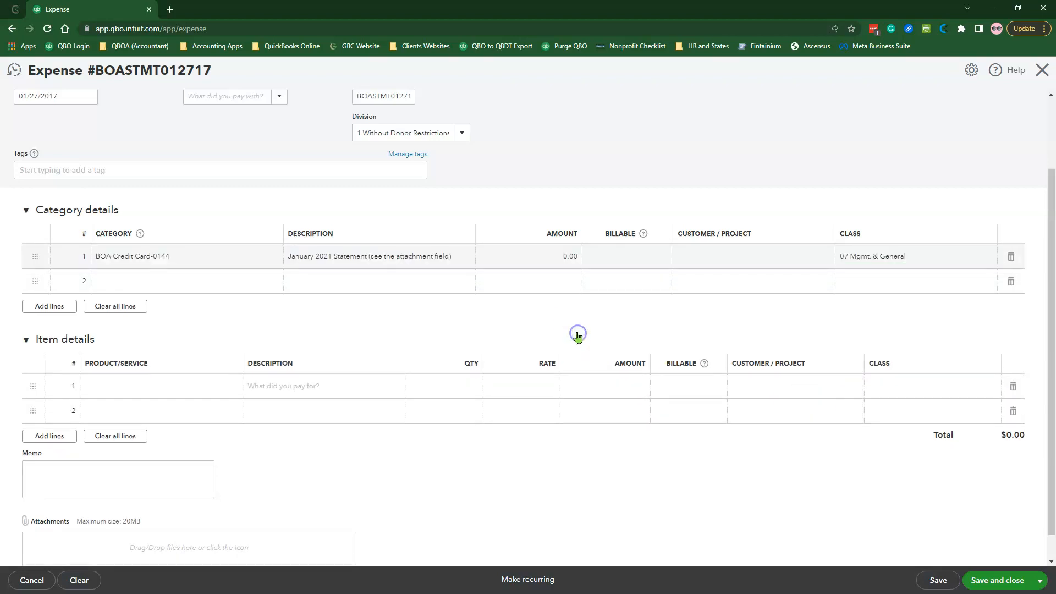
Step: Add the memo, attach Sample Credit Card for Training.pdf, and save and close the expense
scroll("down", 3)
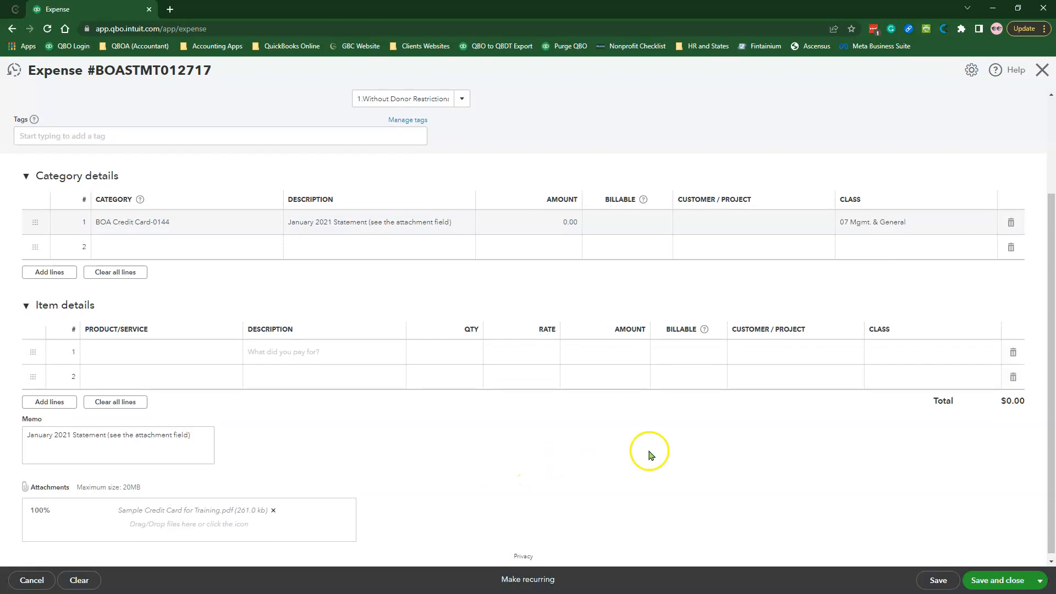
scroll("up", 3)
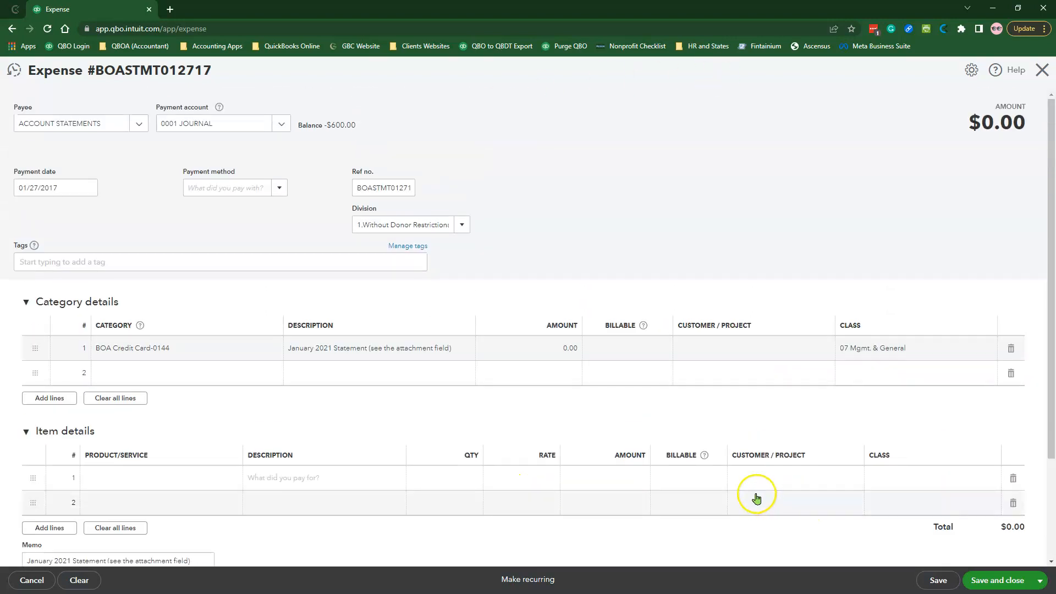
mouse_move(909, 528)
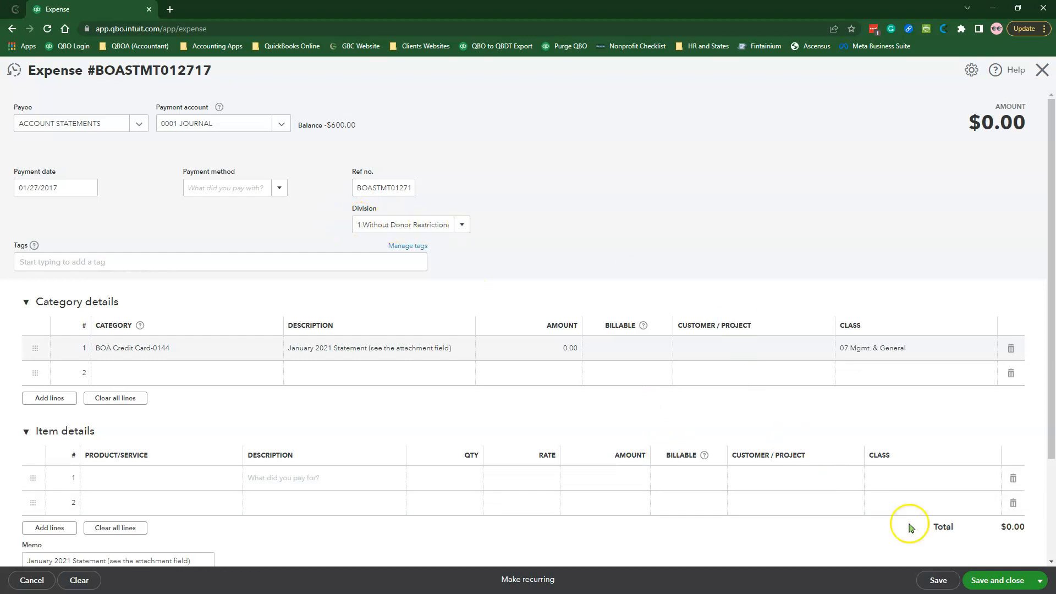
left_click(1000, 584)
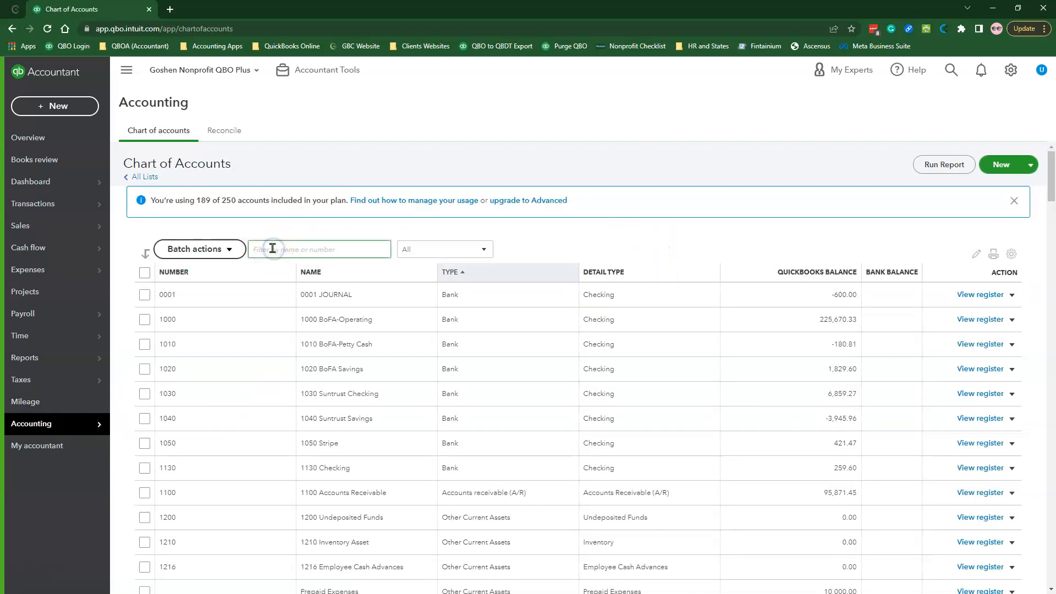
type("BOA")
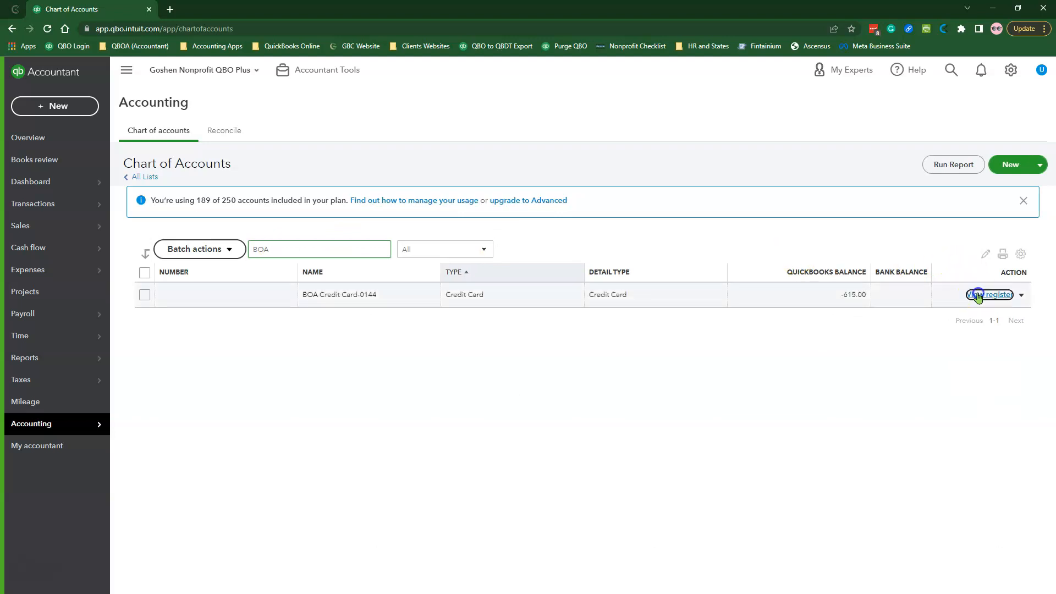
left_click(989, 295)
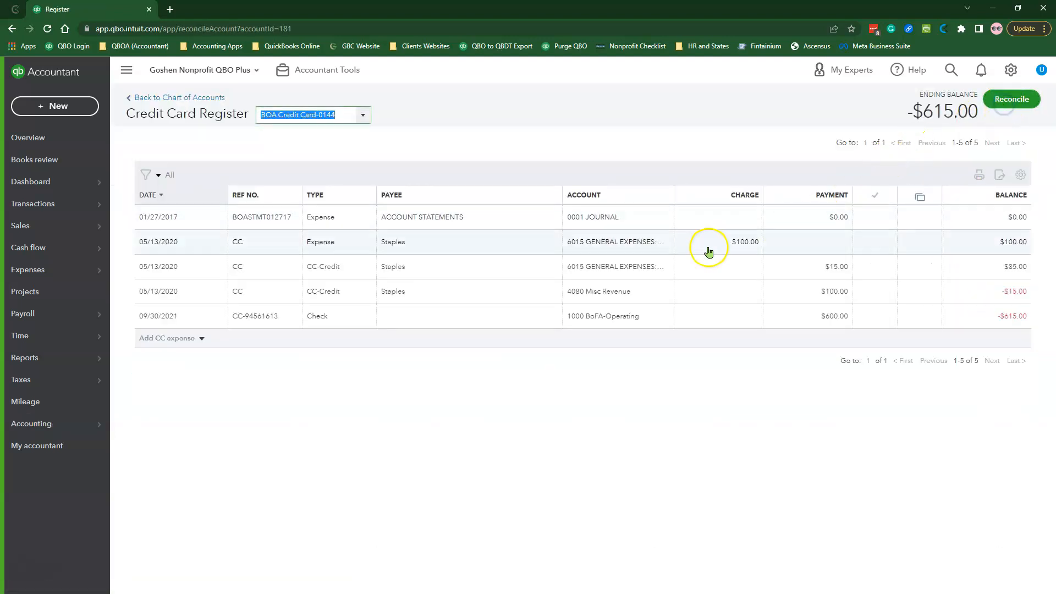
left_click(1009, 99)
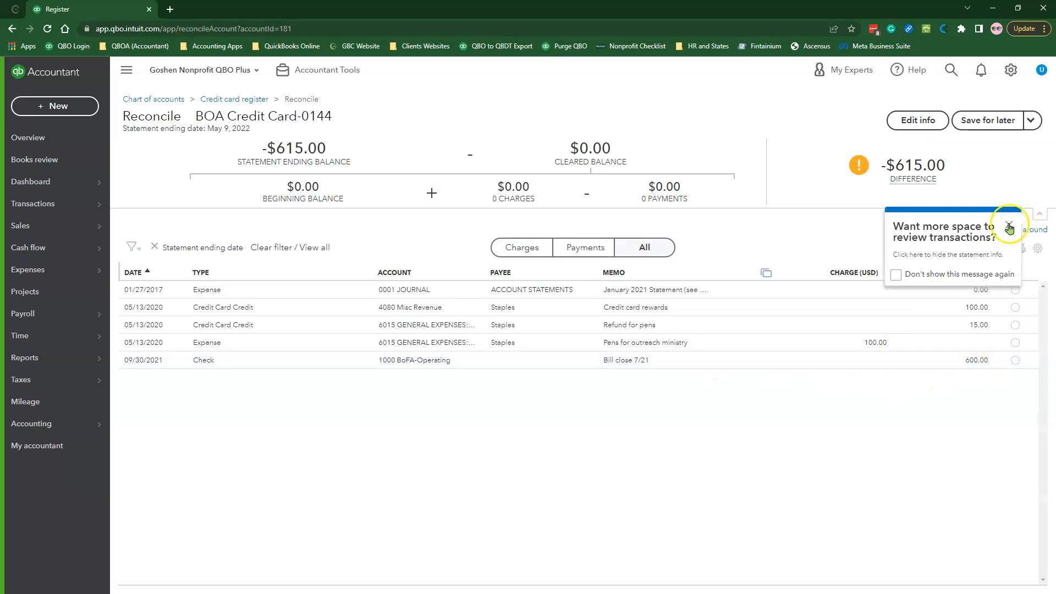
Step: Tick the 01/27/2017 ACCOUNT STATEMENTS expense as cleared in the reconciliation
left_click(1008, 225)
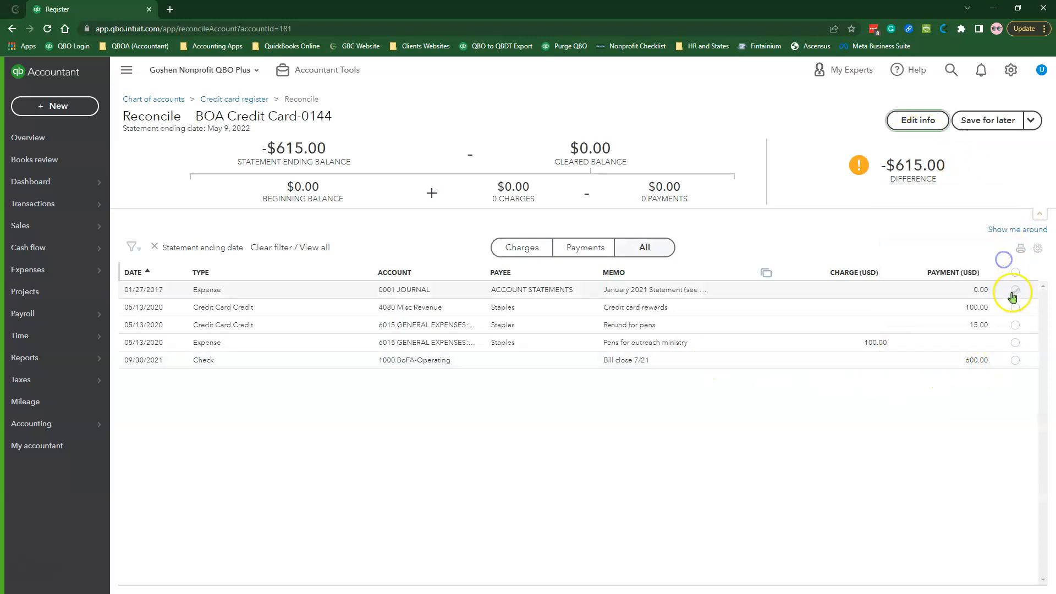
left_click(1015, 290)
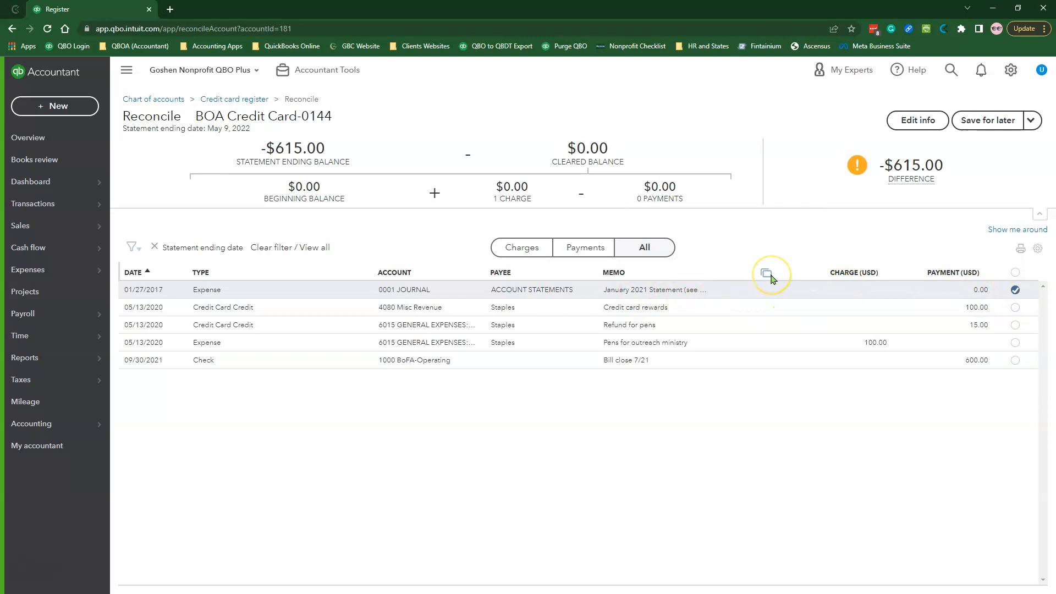
mouse_move(781, 206)
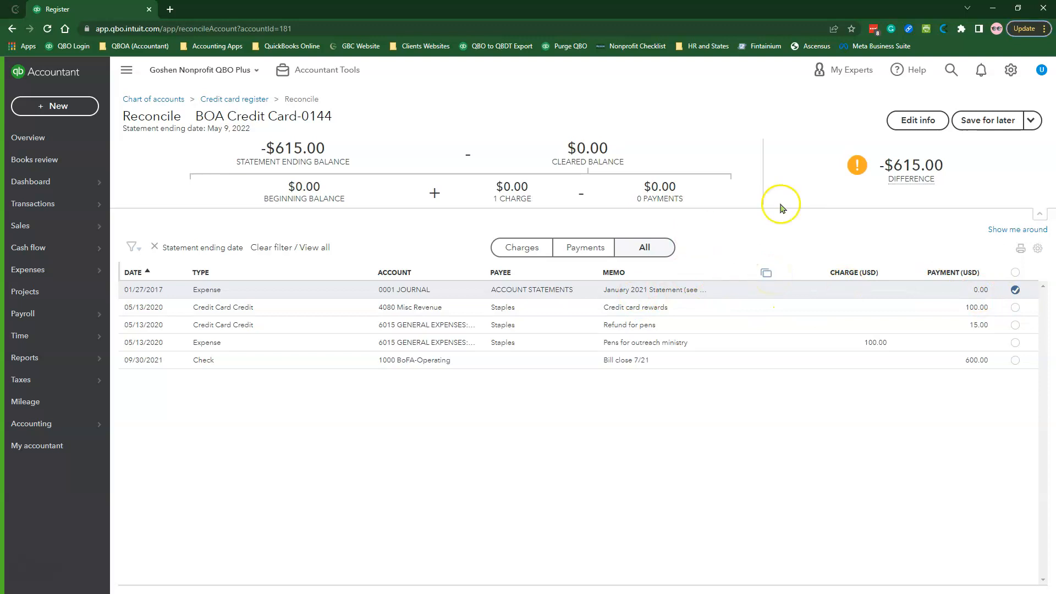
mouse_move(454, 398)
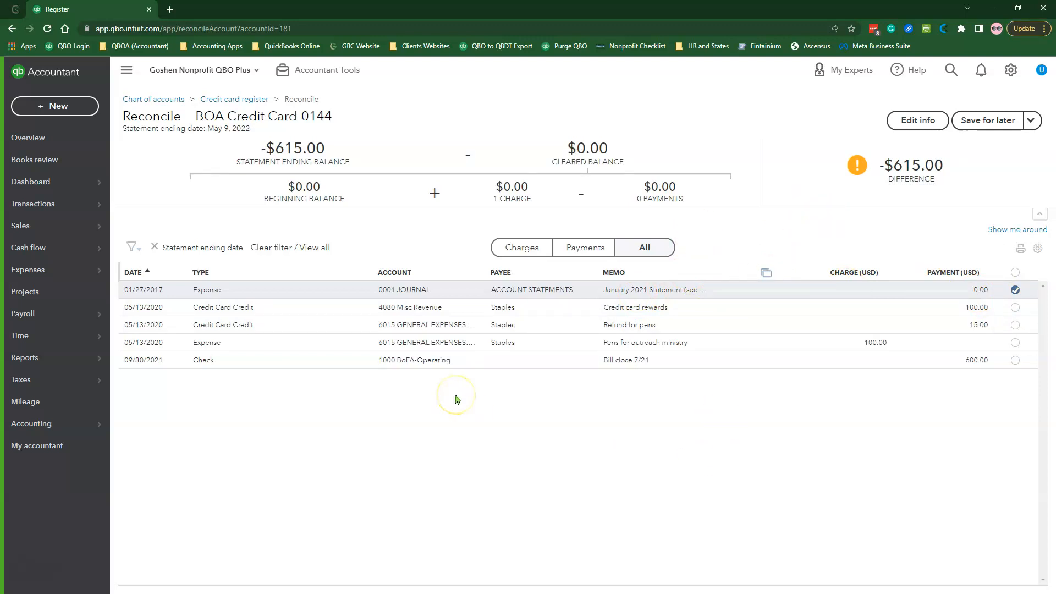